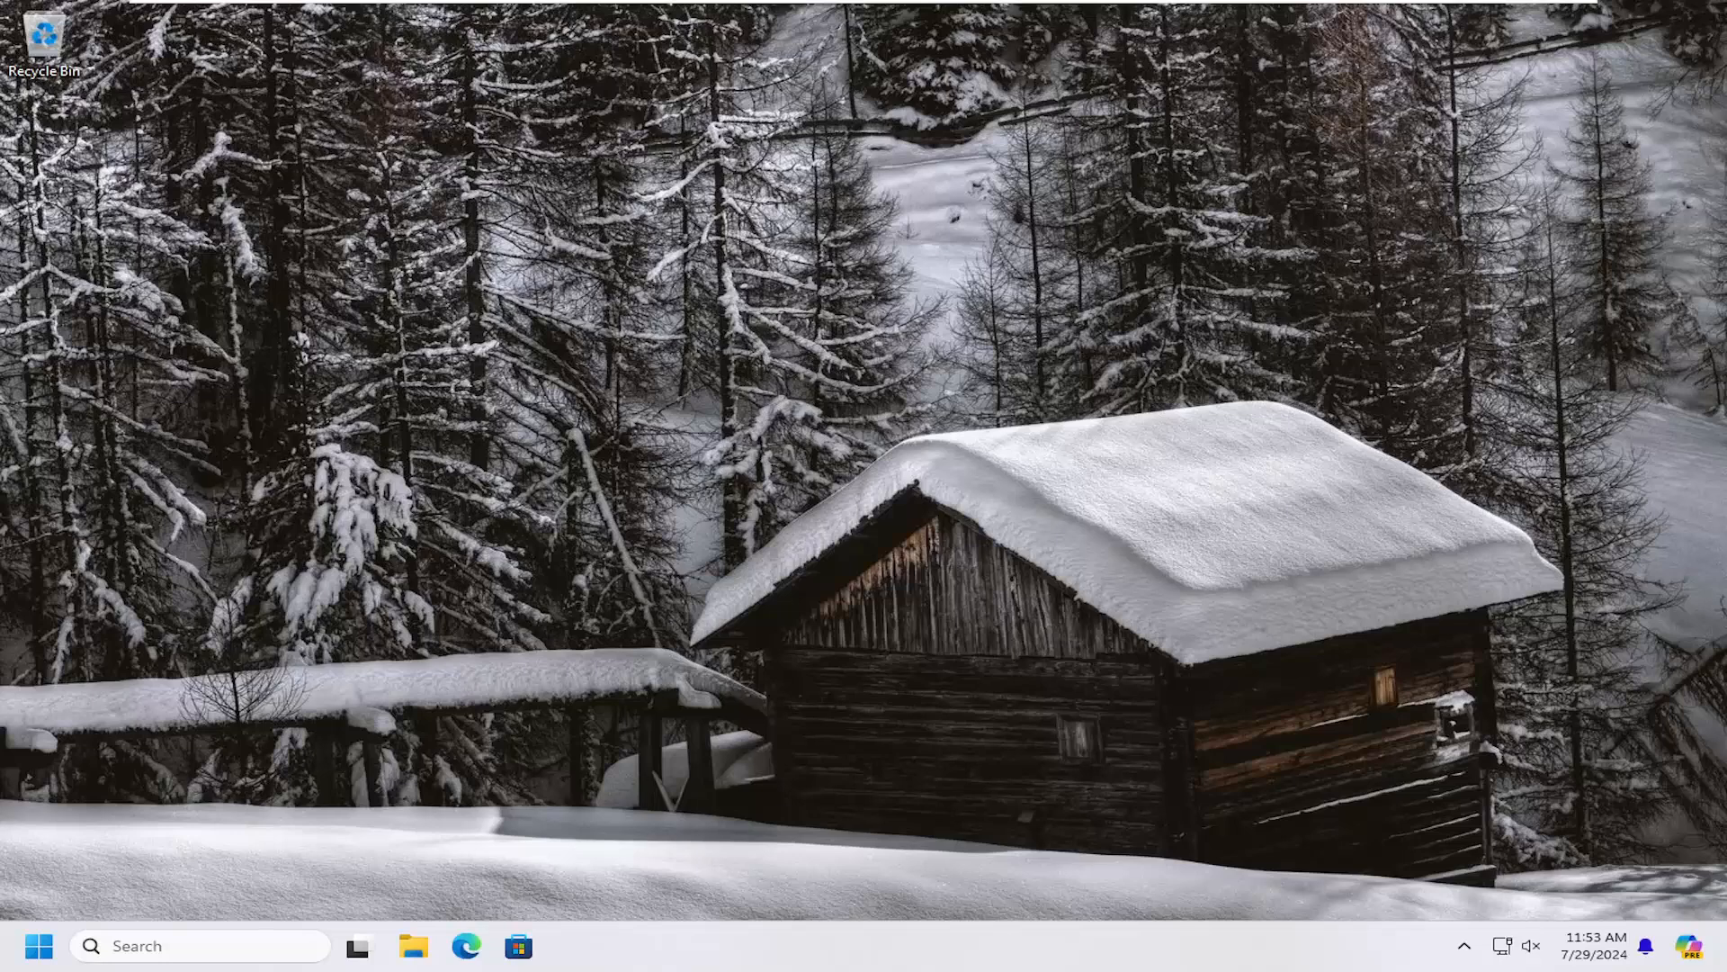
mouse_move(960, 509)
type("windows secur")
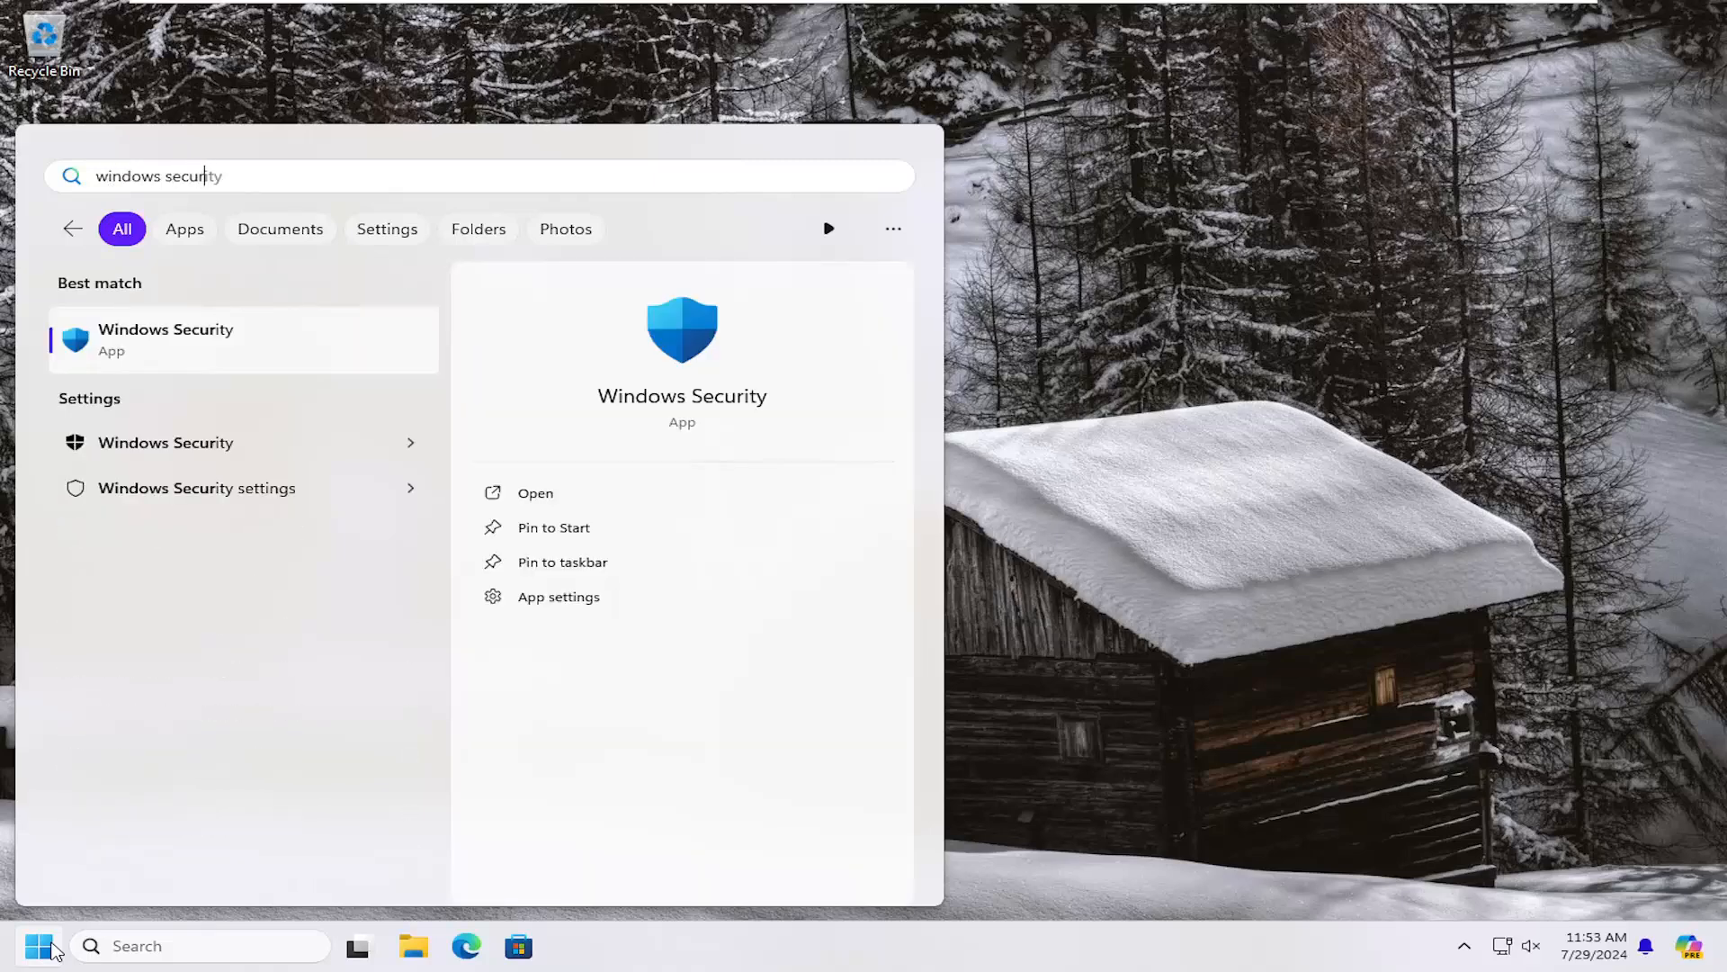
Launch Windows Security, go to Virus & threat protection, and scroll to Ransomware protection.
left_click(535, 492)
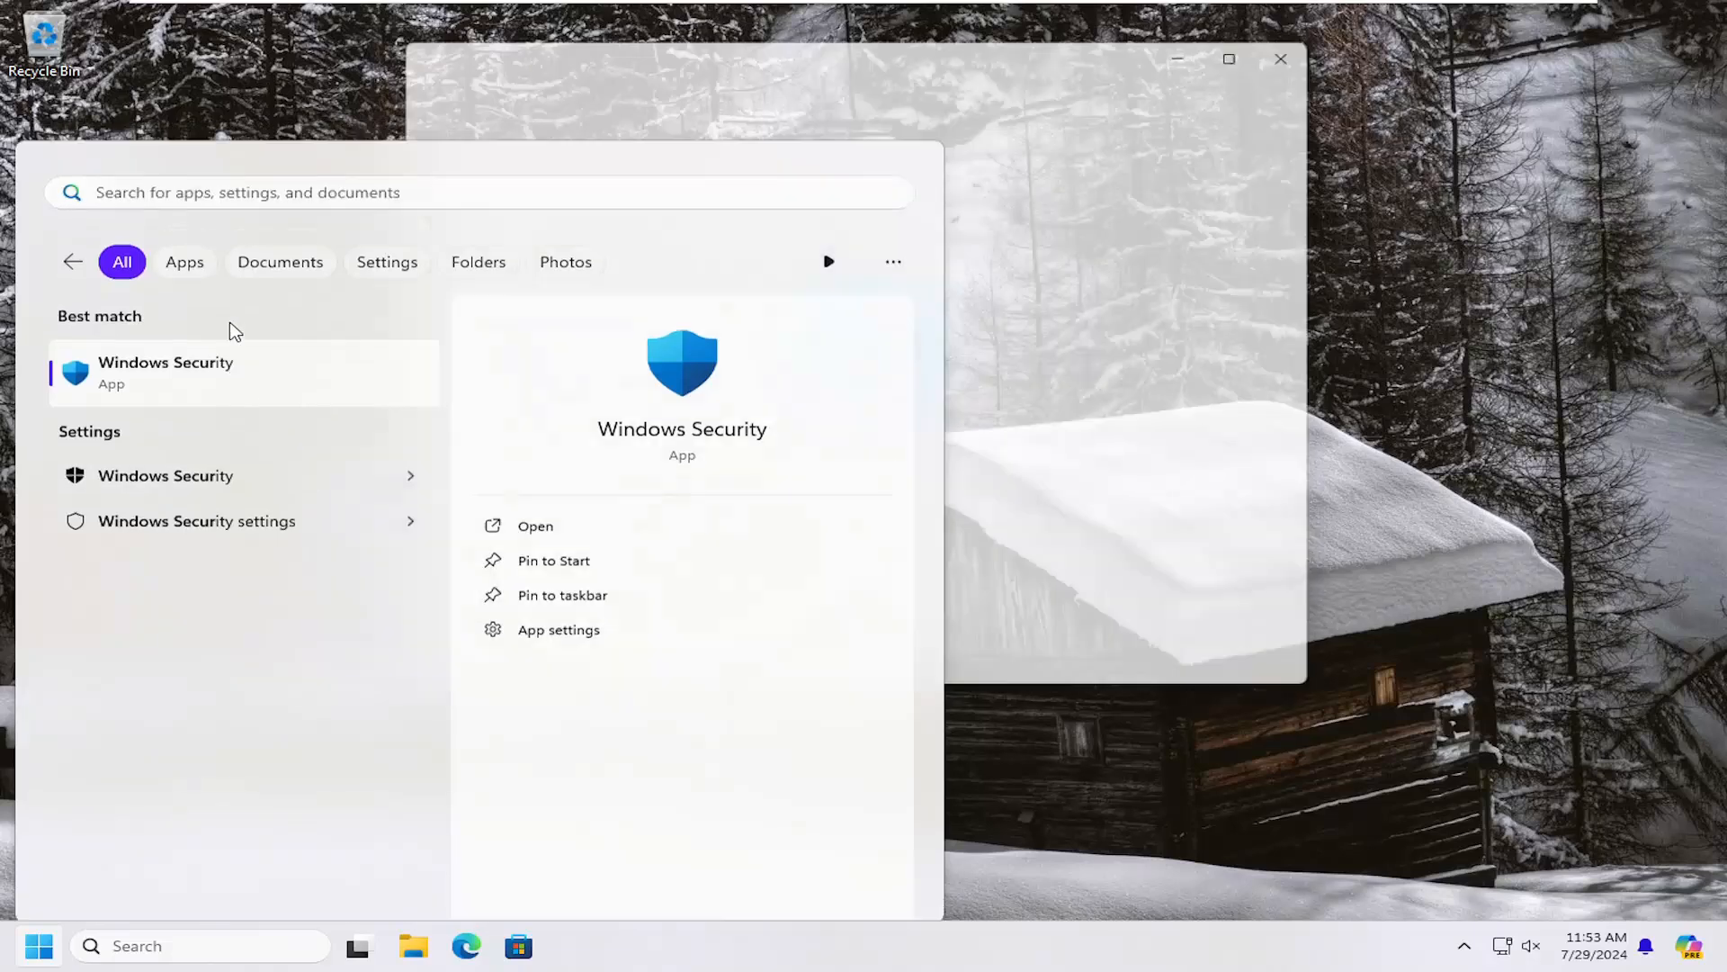
left_click(535, 526)
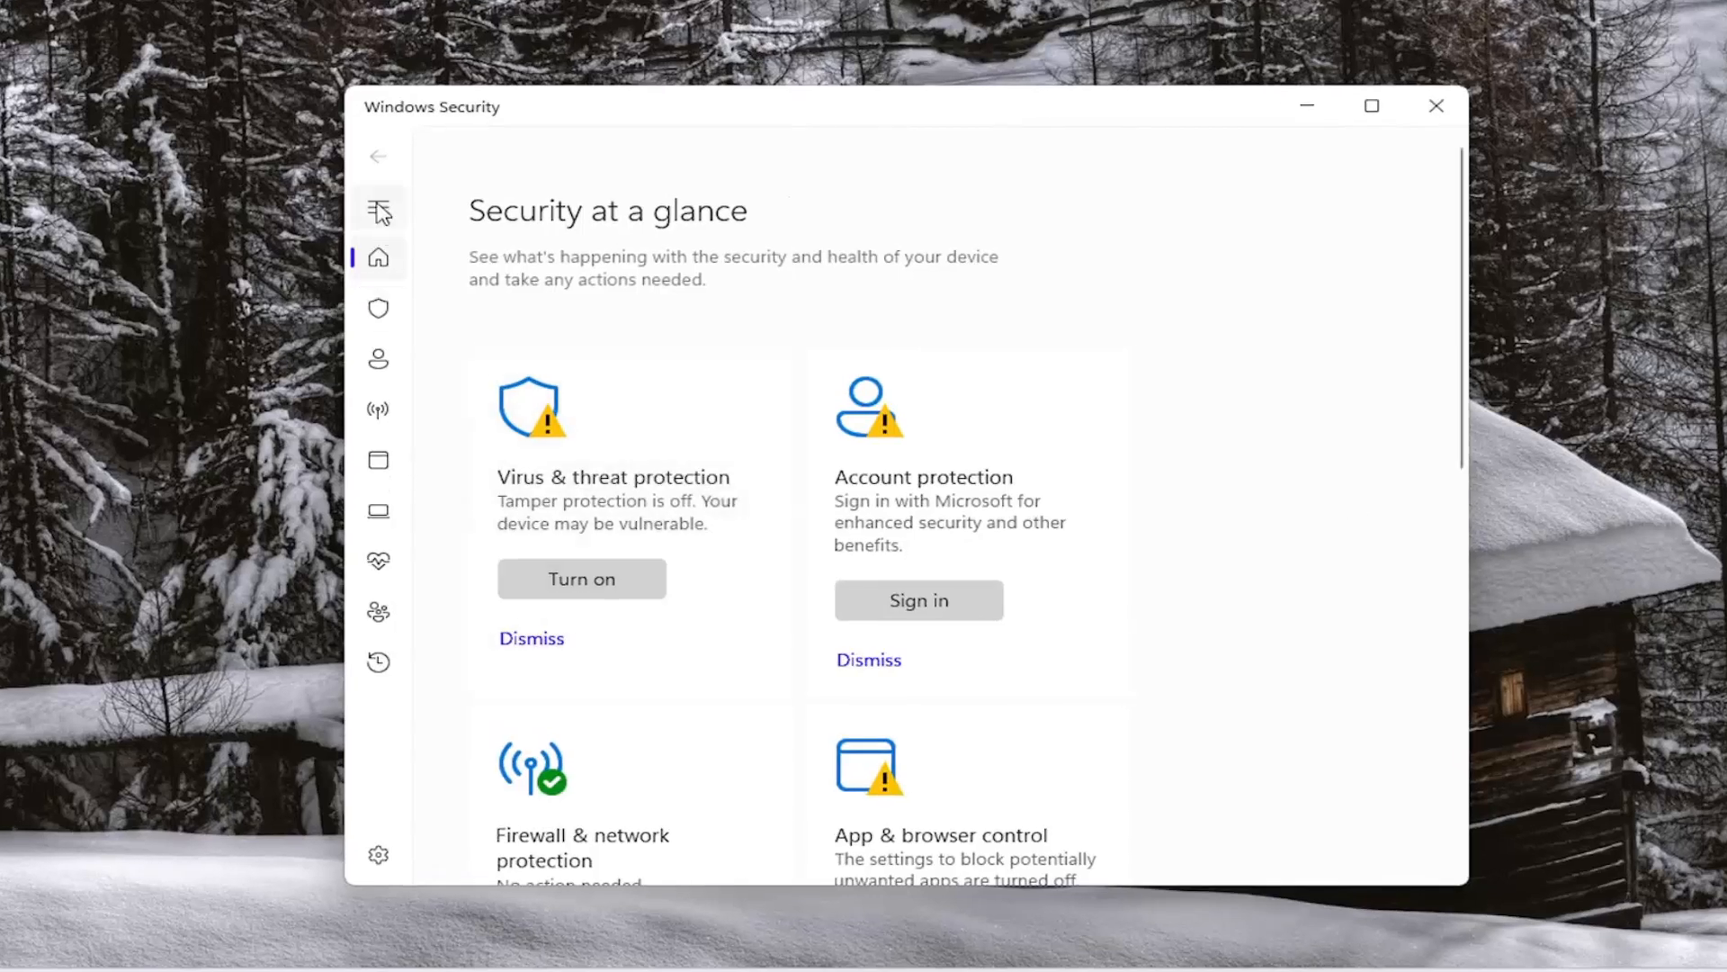
mouse_move(379, 210)
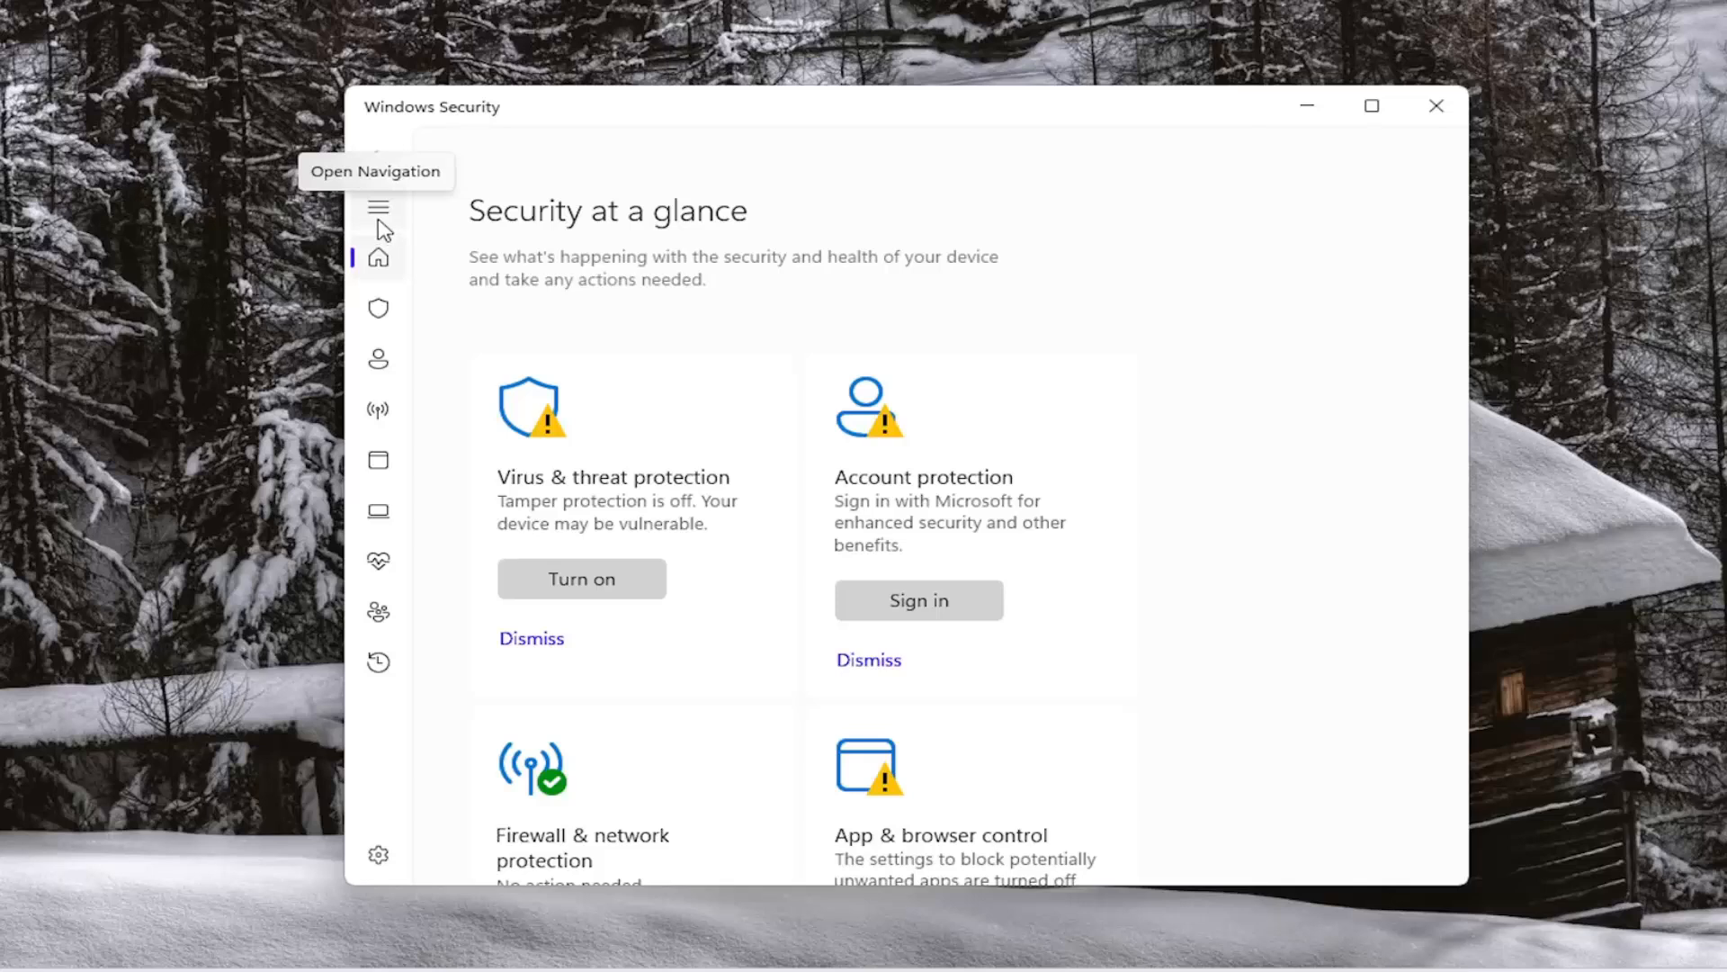
left_click(378, 209)
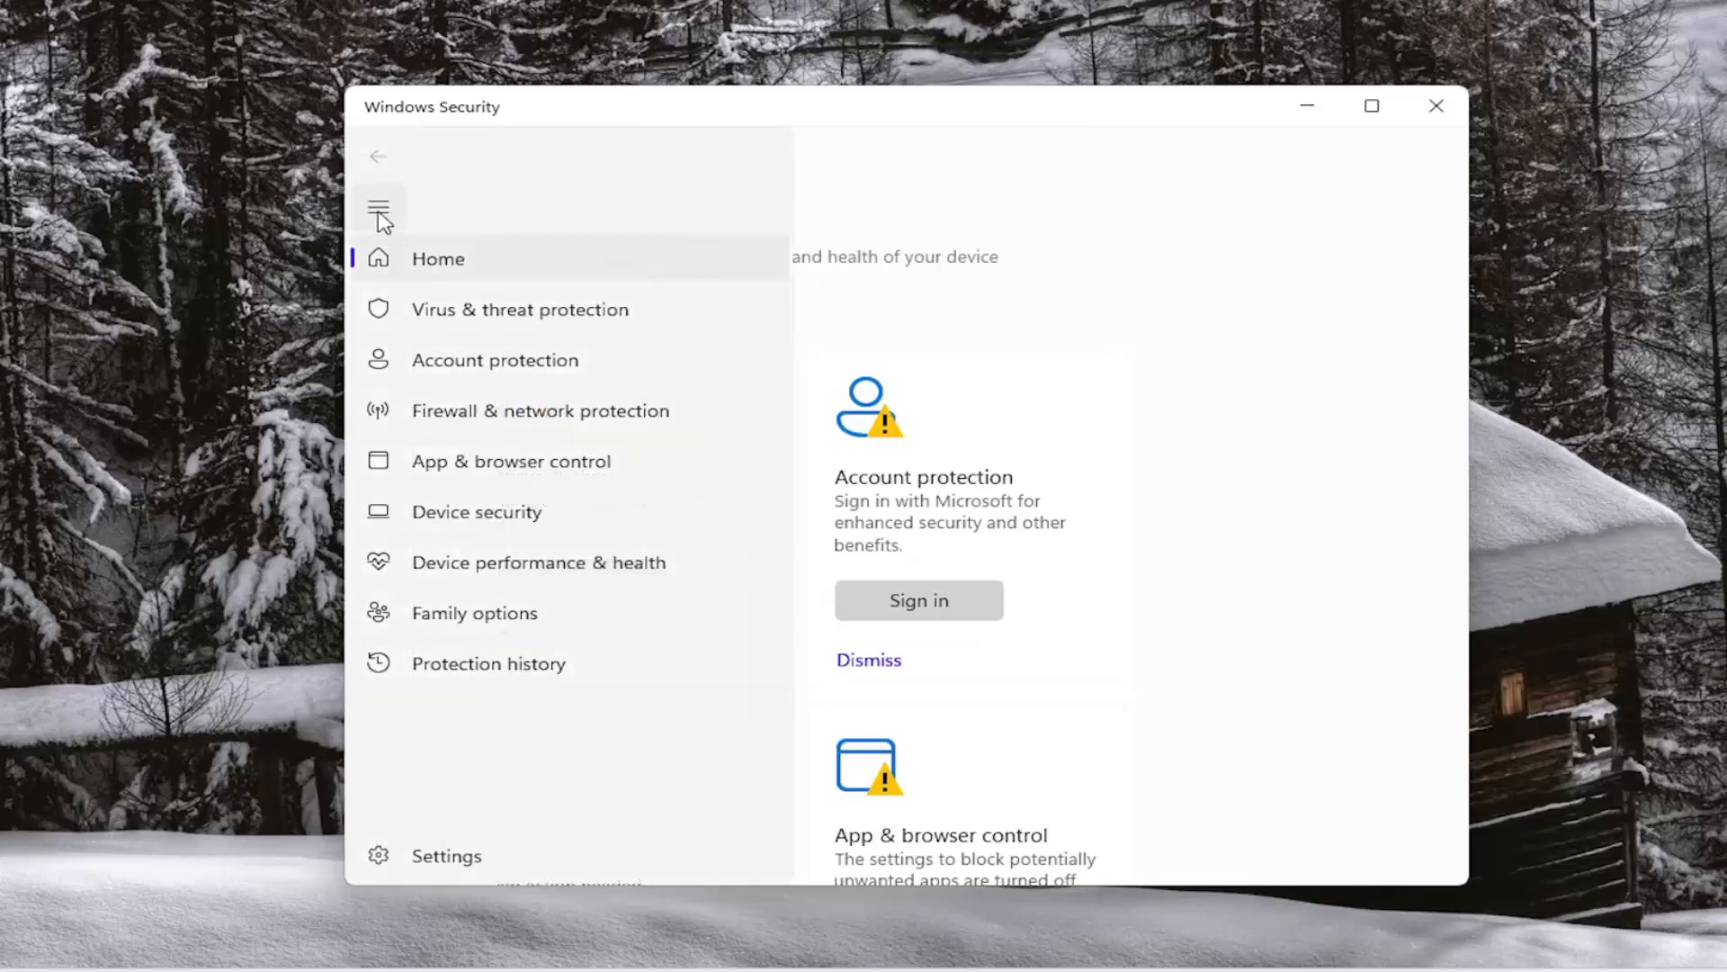
mouse_move(377, 213)
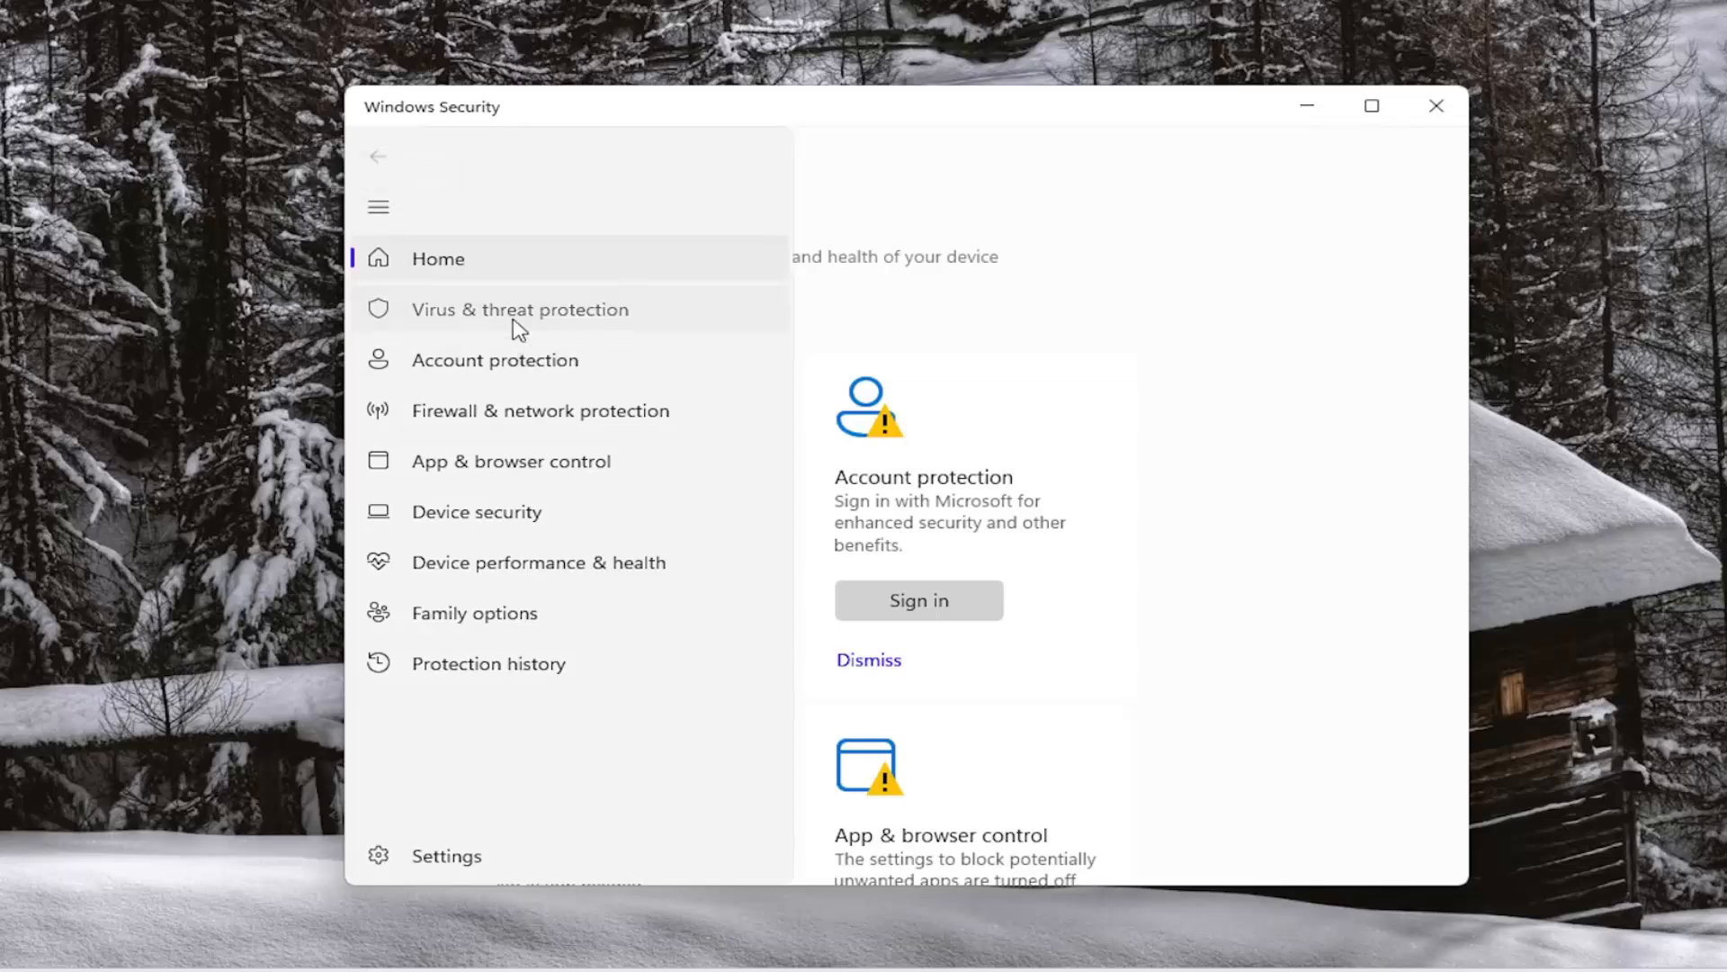
left_click(519, 309)
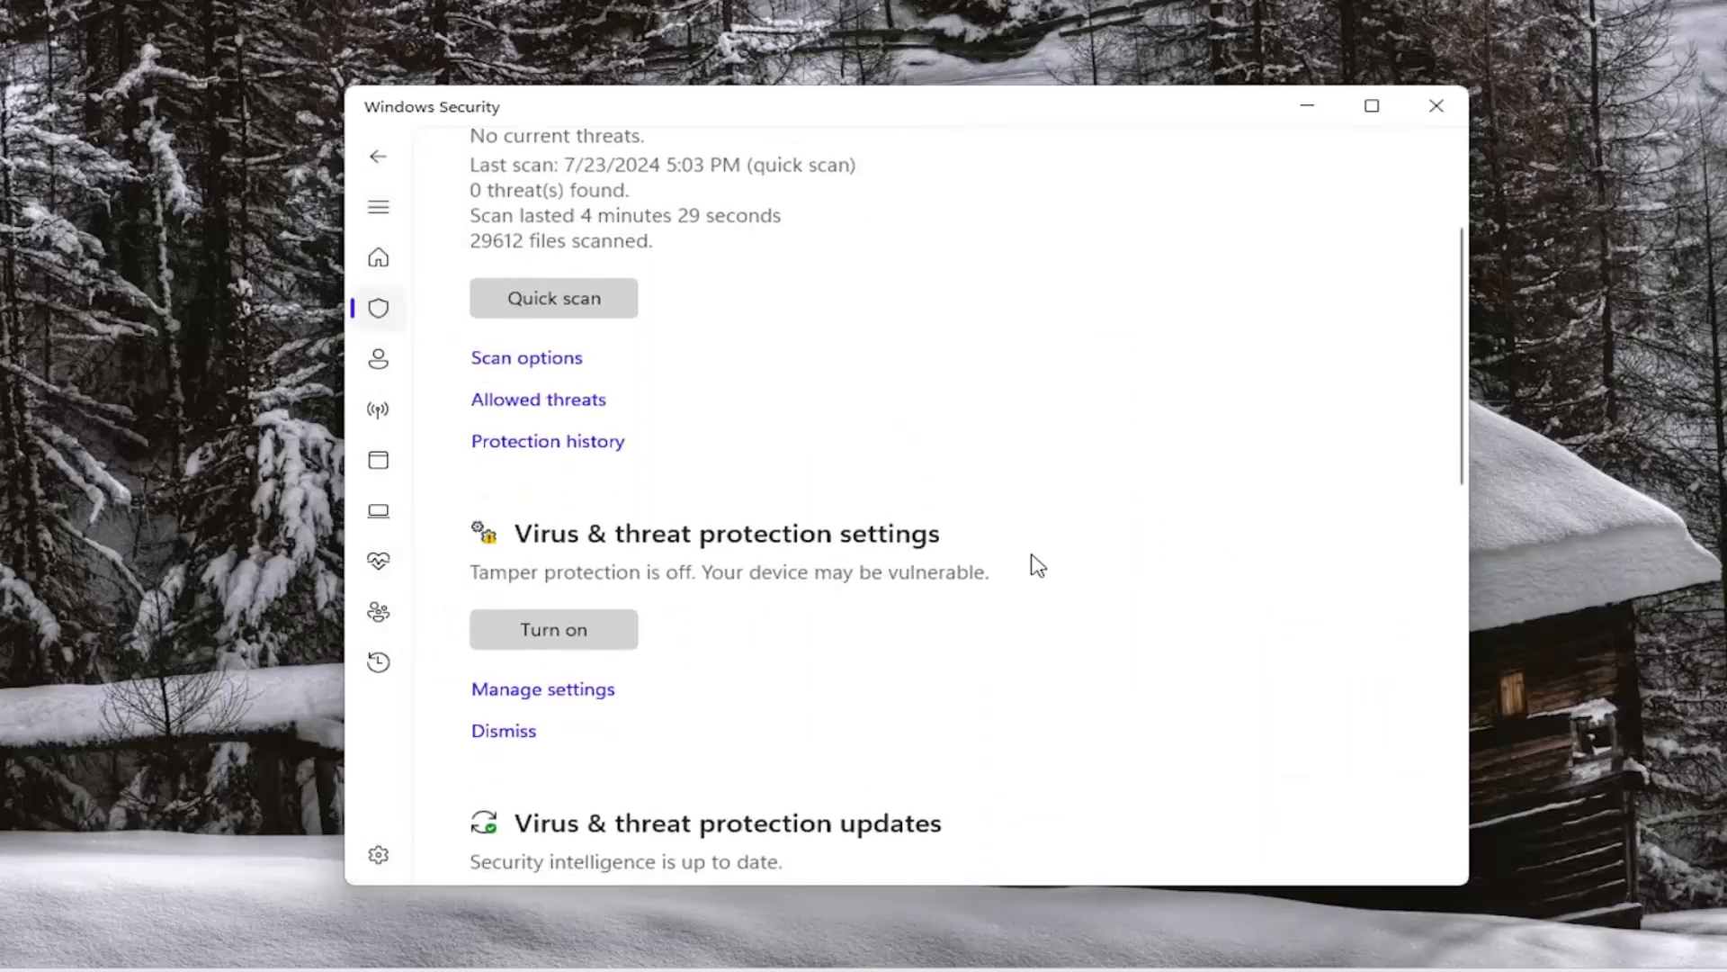
scroll("down", 3)
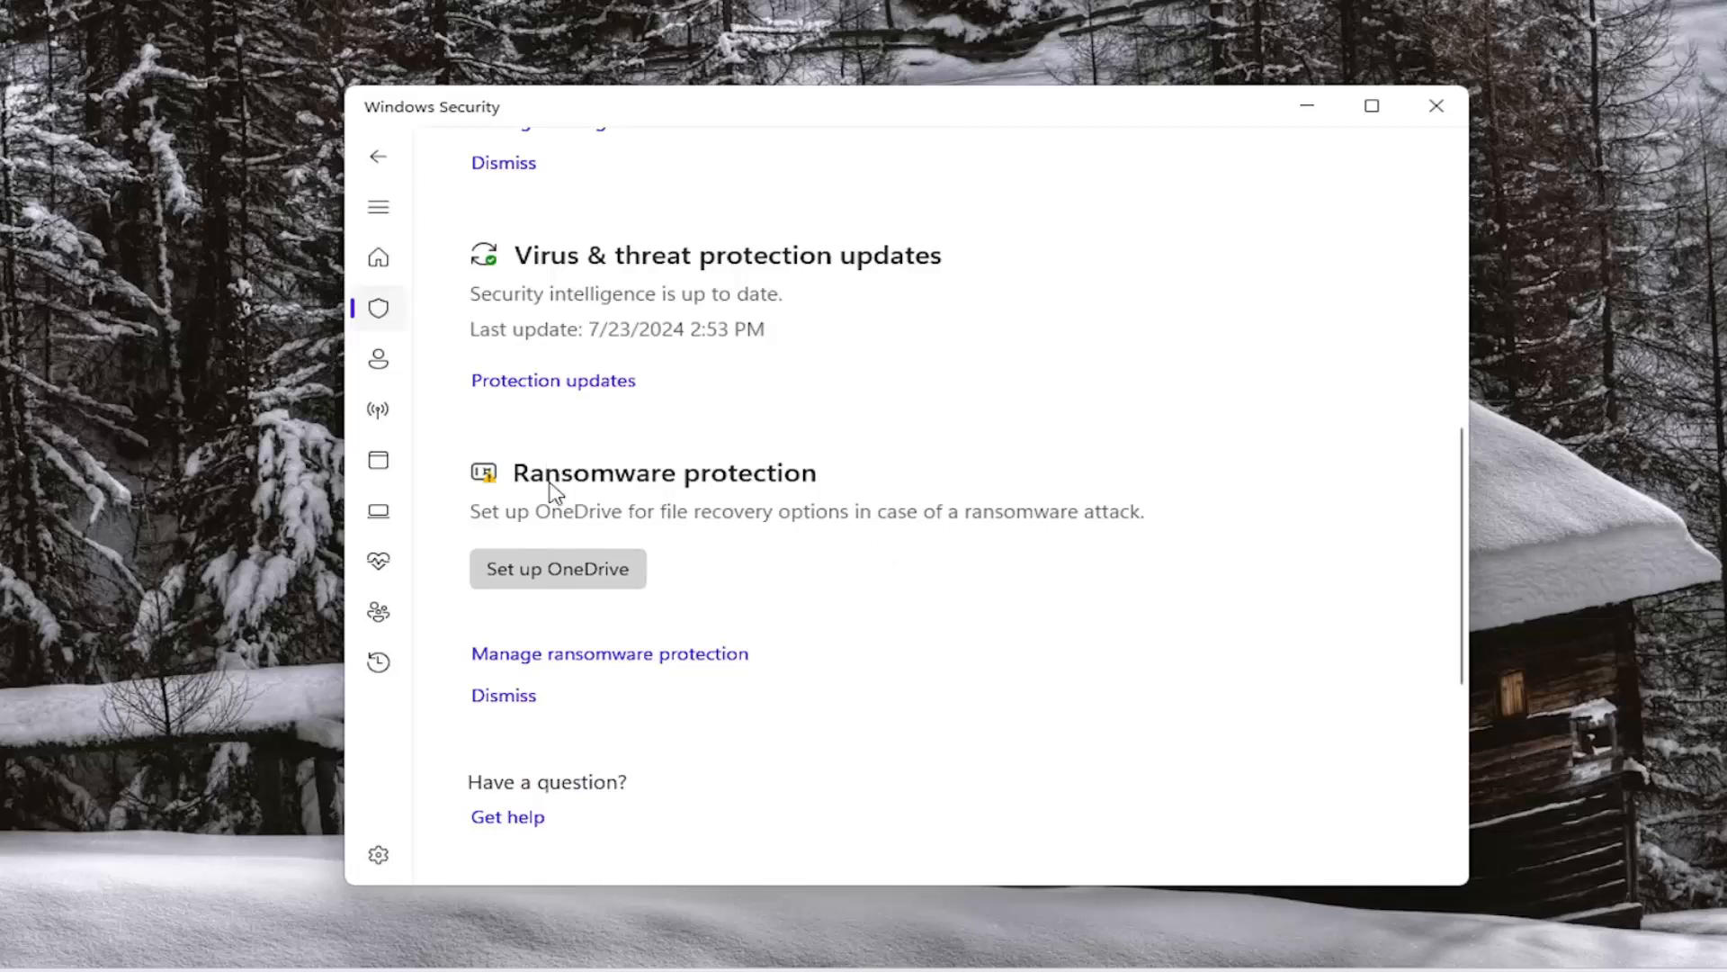
mouse_move(620, 668)
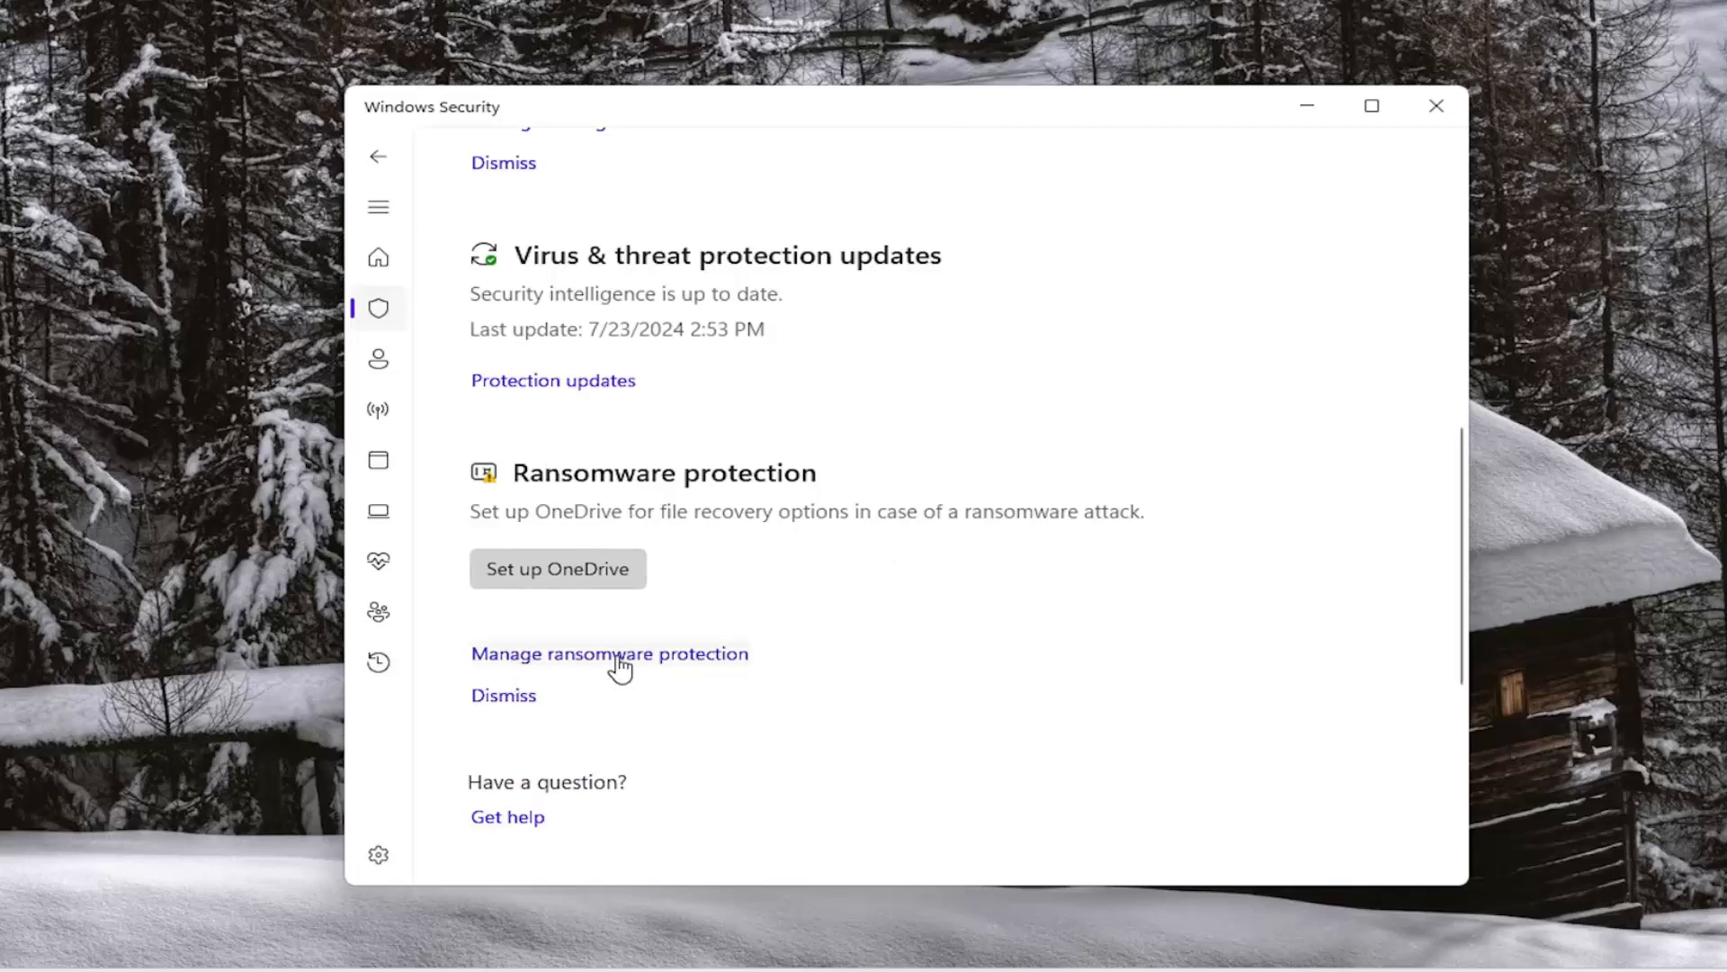
Open Manage ransomware protection and scroll through the page showing Controlled folder access On.
left_click(609, 654)
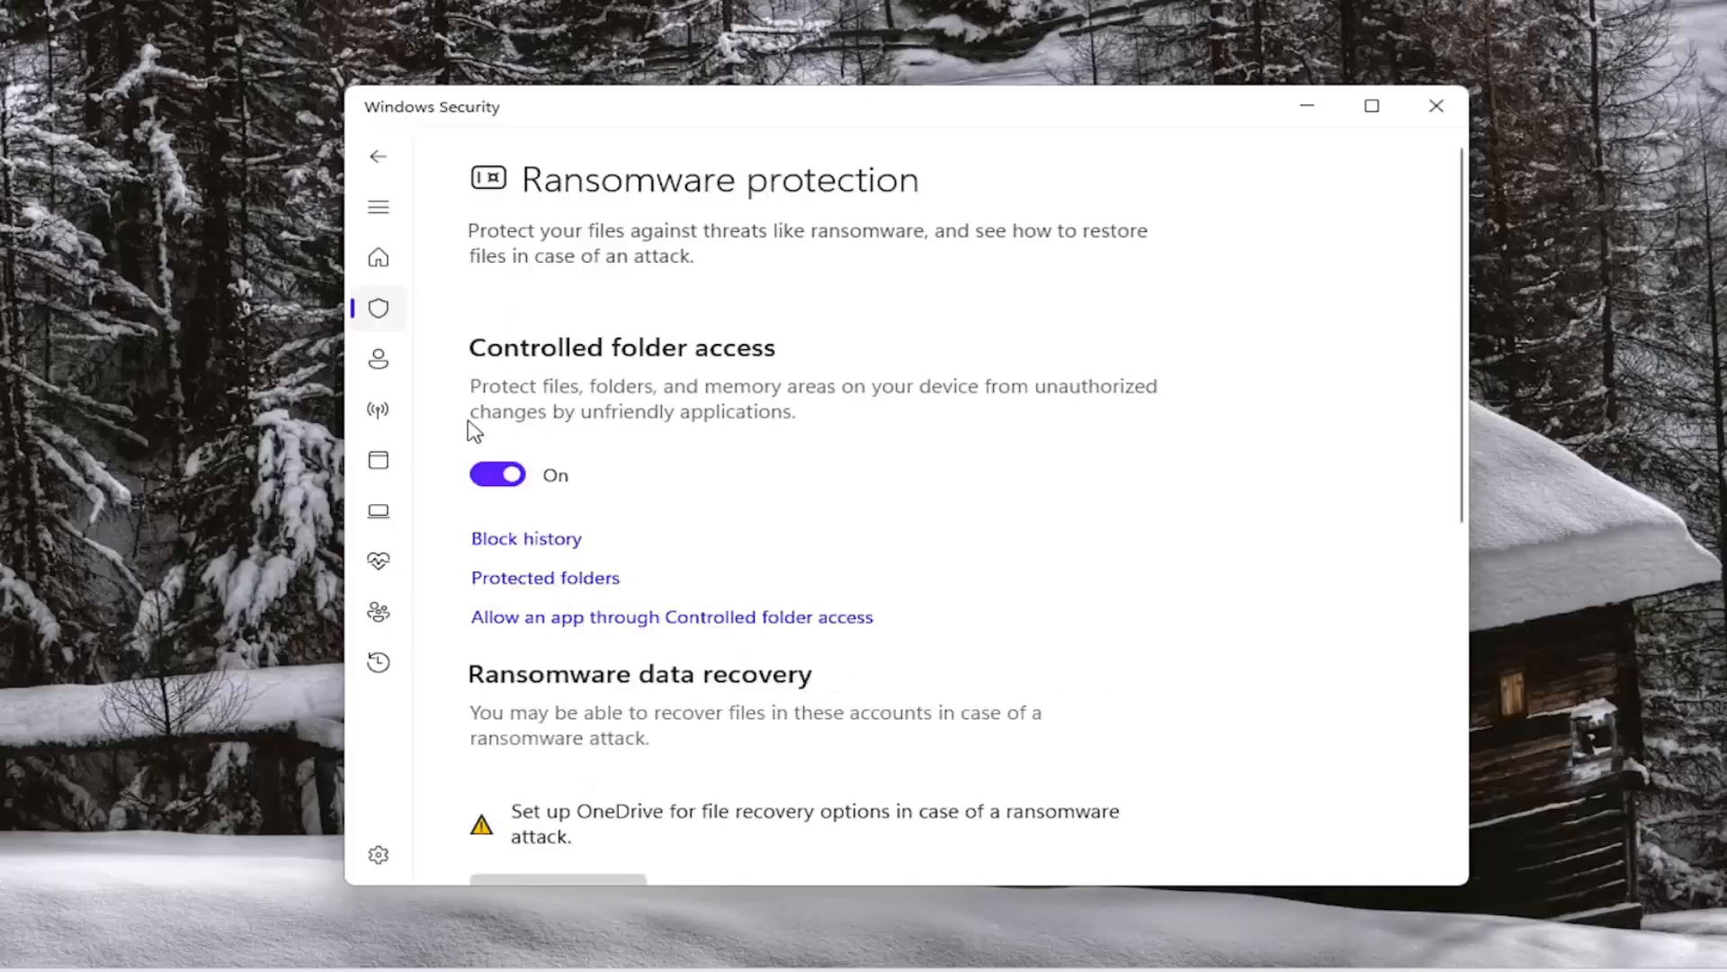
mouse_move(529, 402)
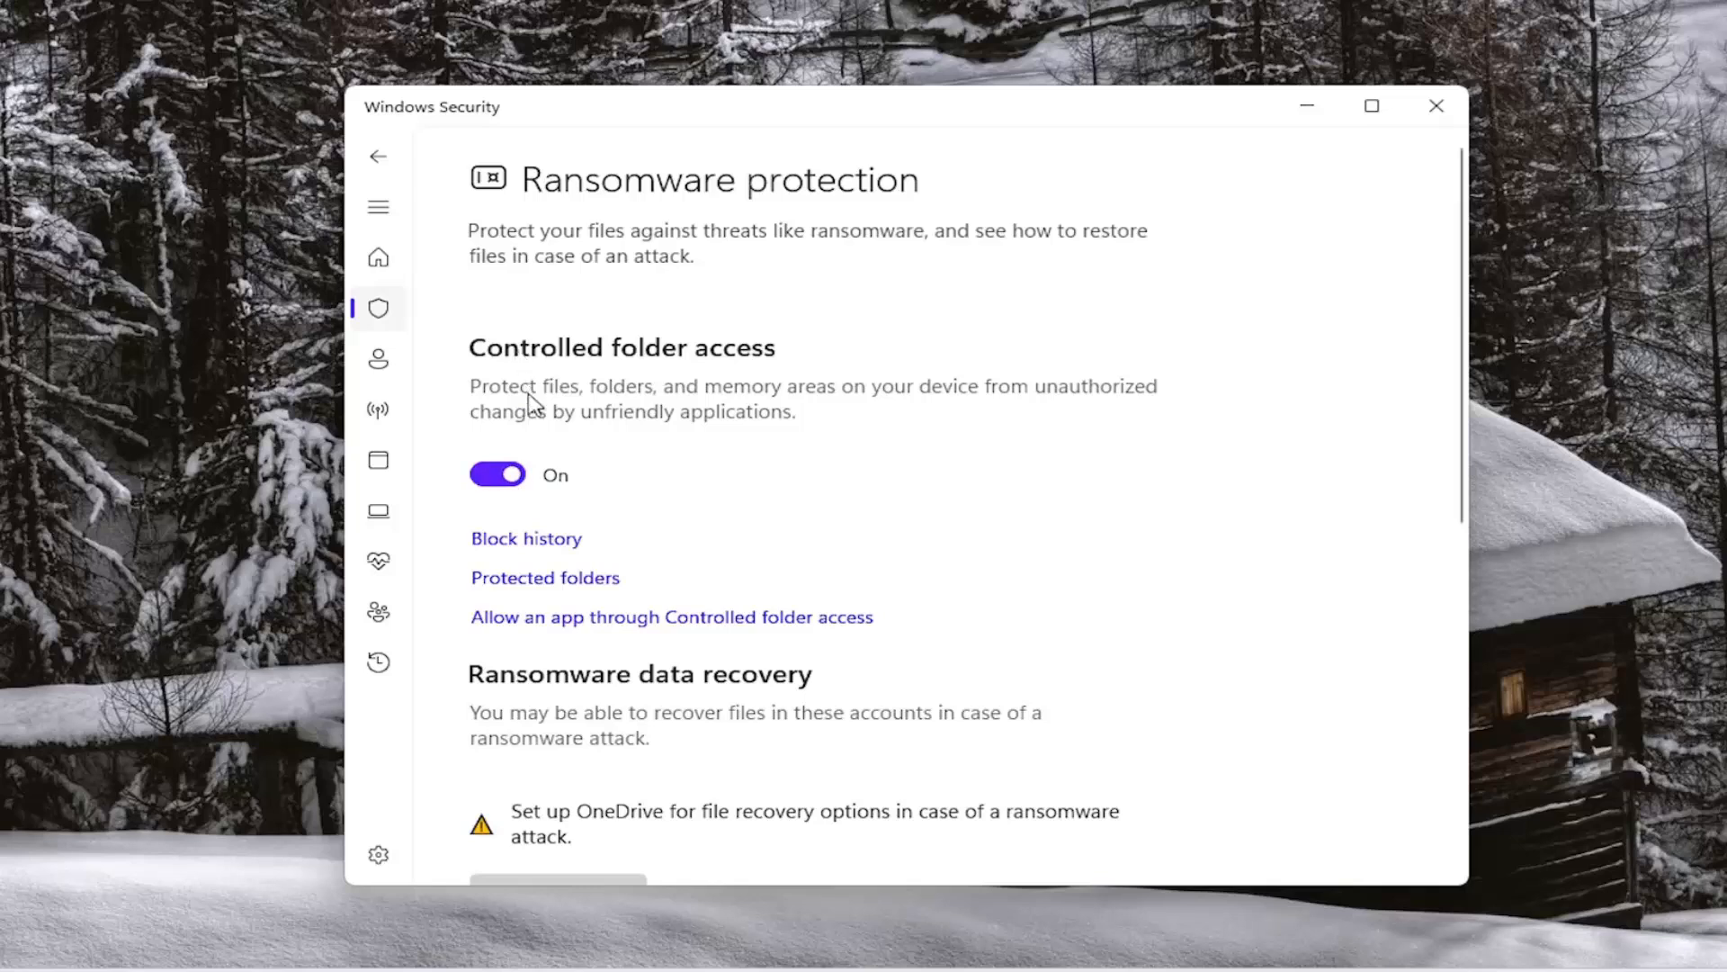
mouse_move(1070, 399)
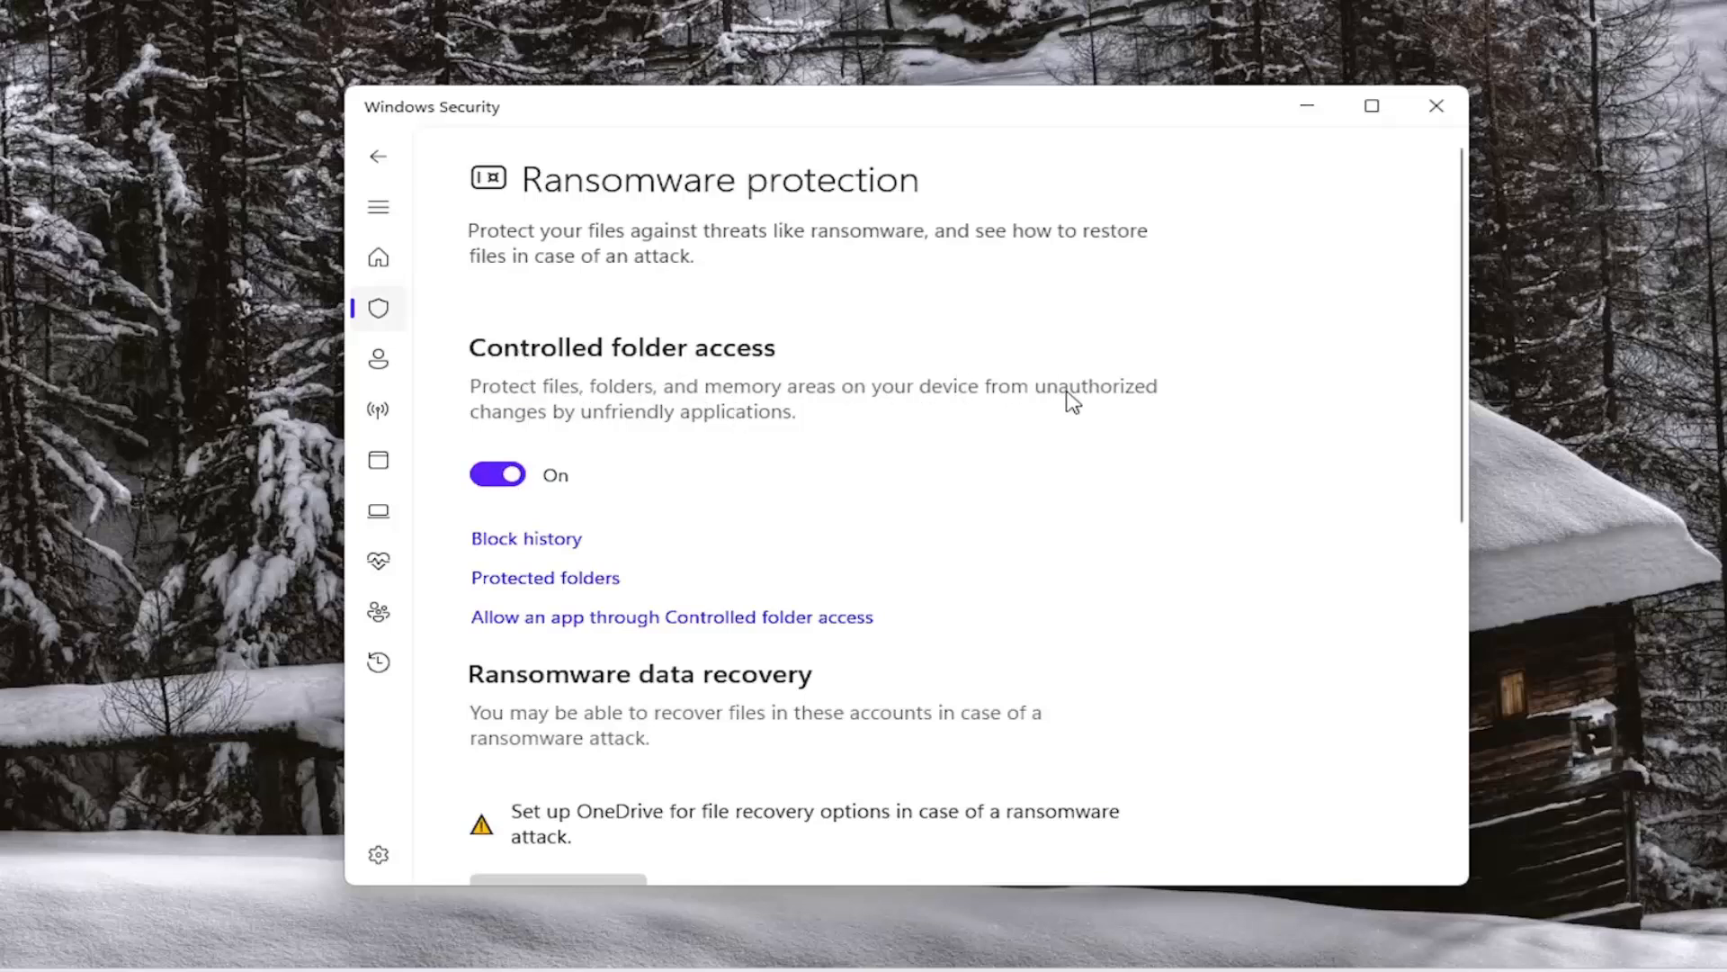
mouse_move(662, 408)
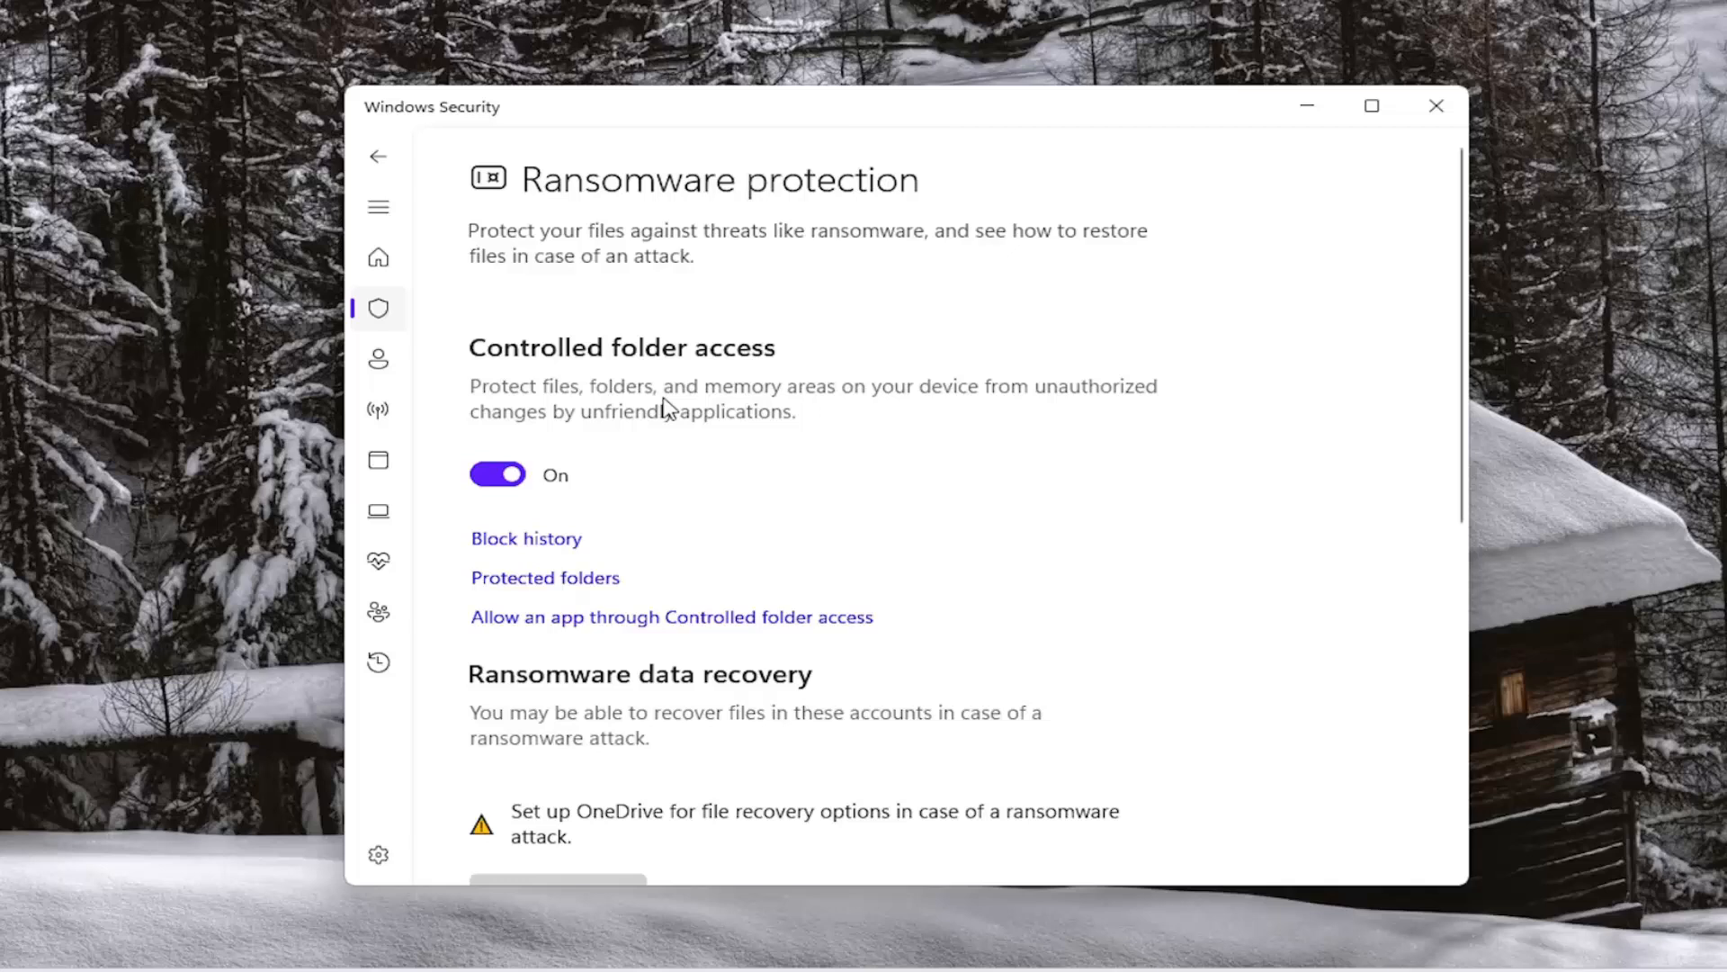
mouse_move(664, 573)
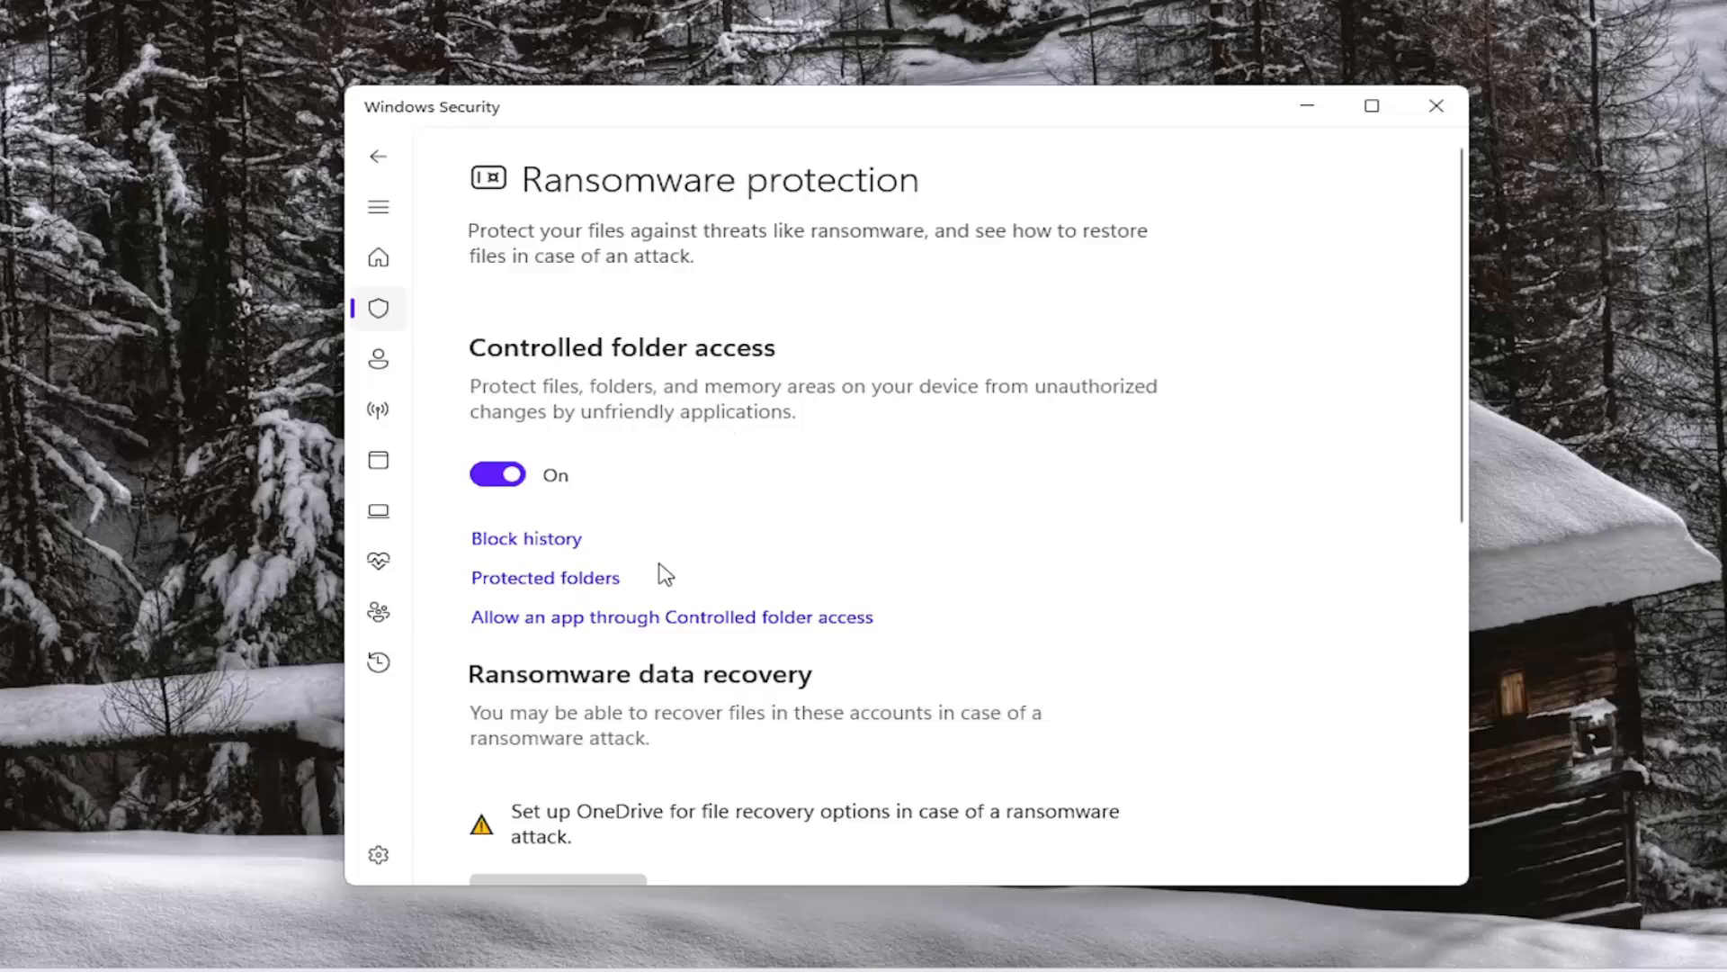
scroll("down", 3)
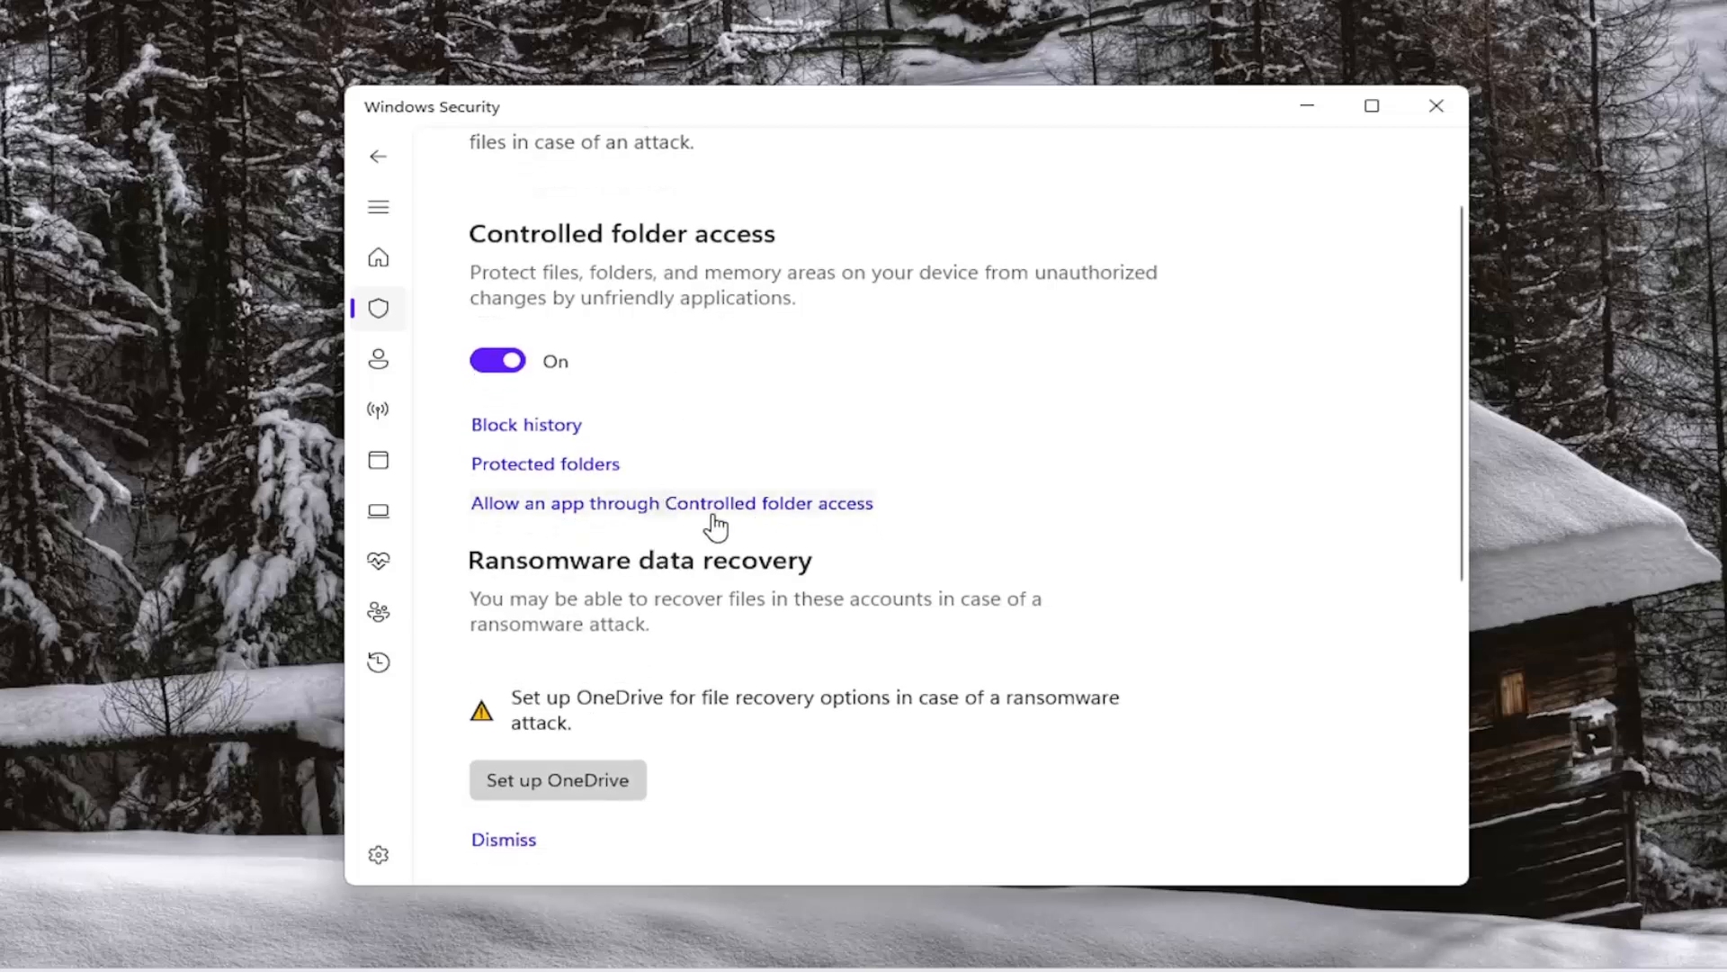
scroll("up", 3)
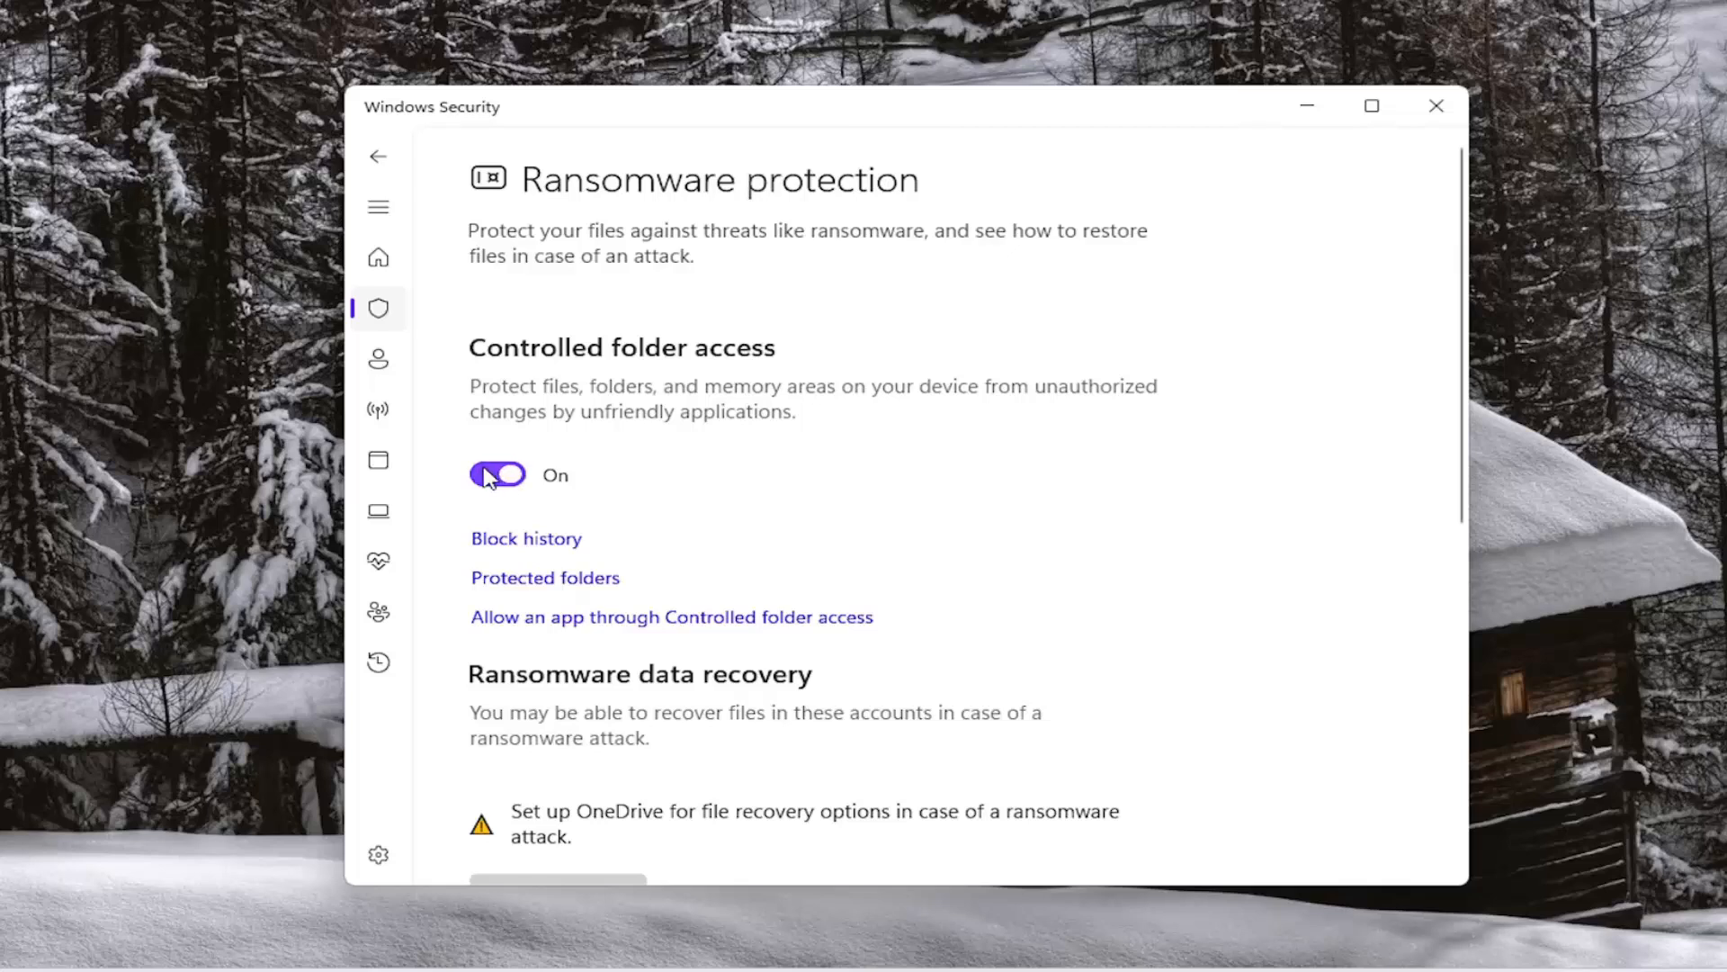
left_click(495, 475)
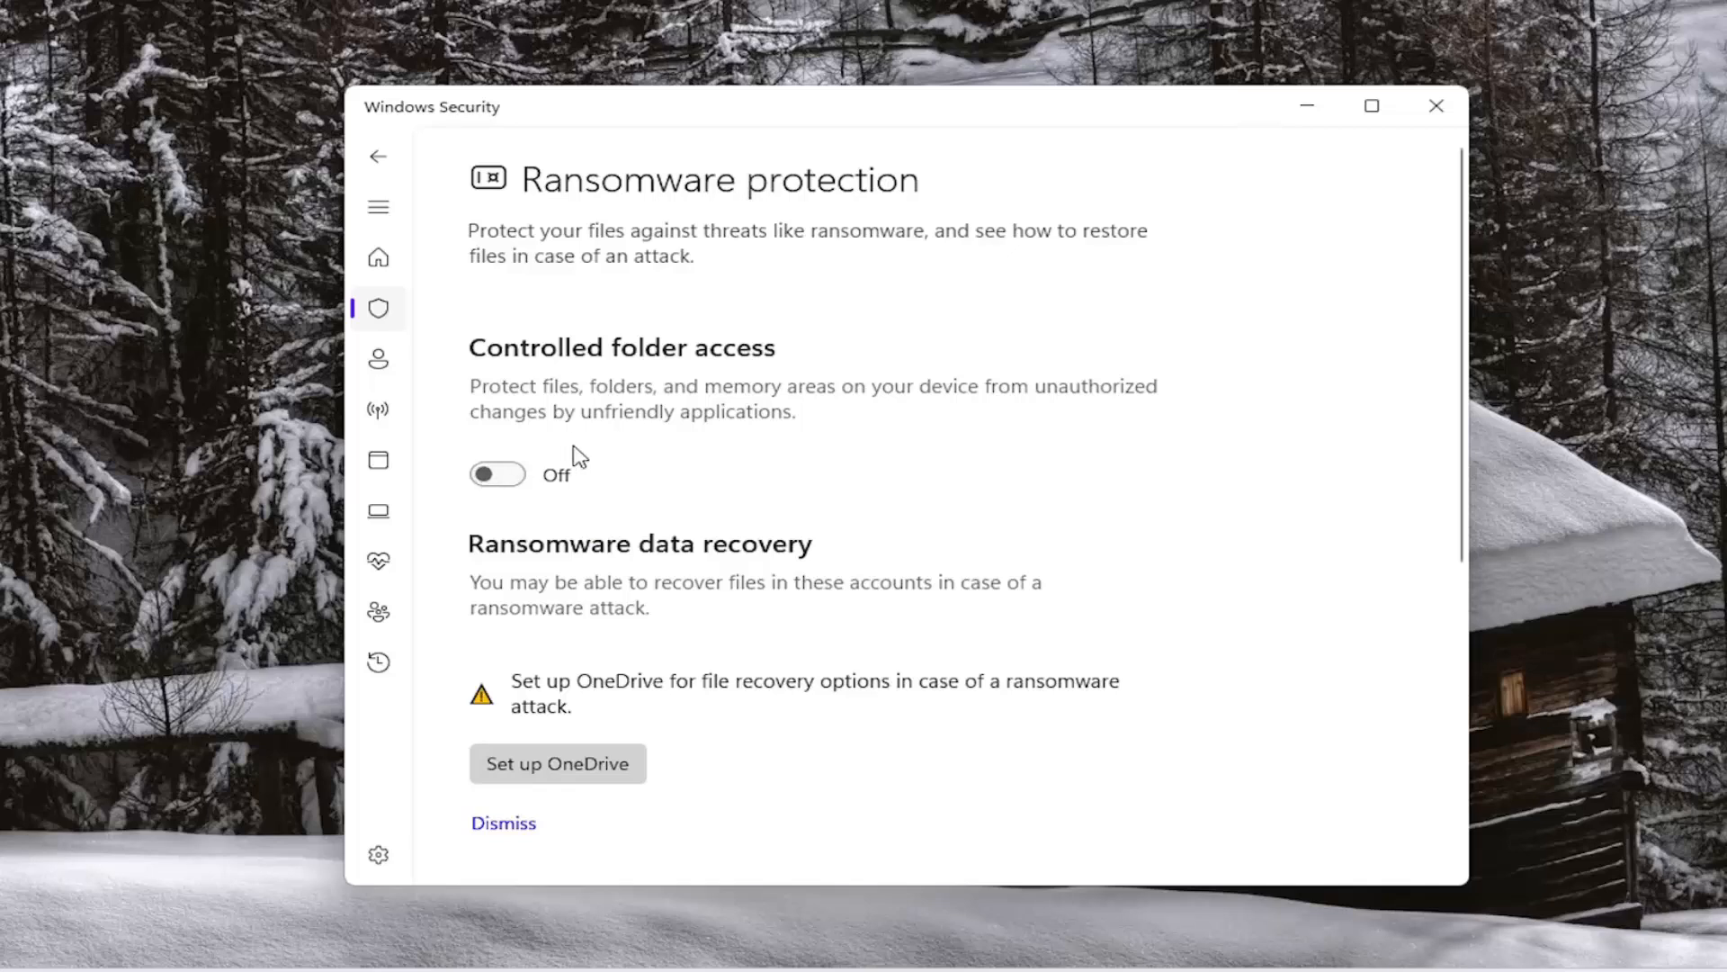
mouse_move(555, 392)
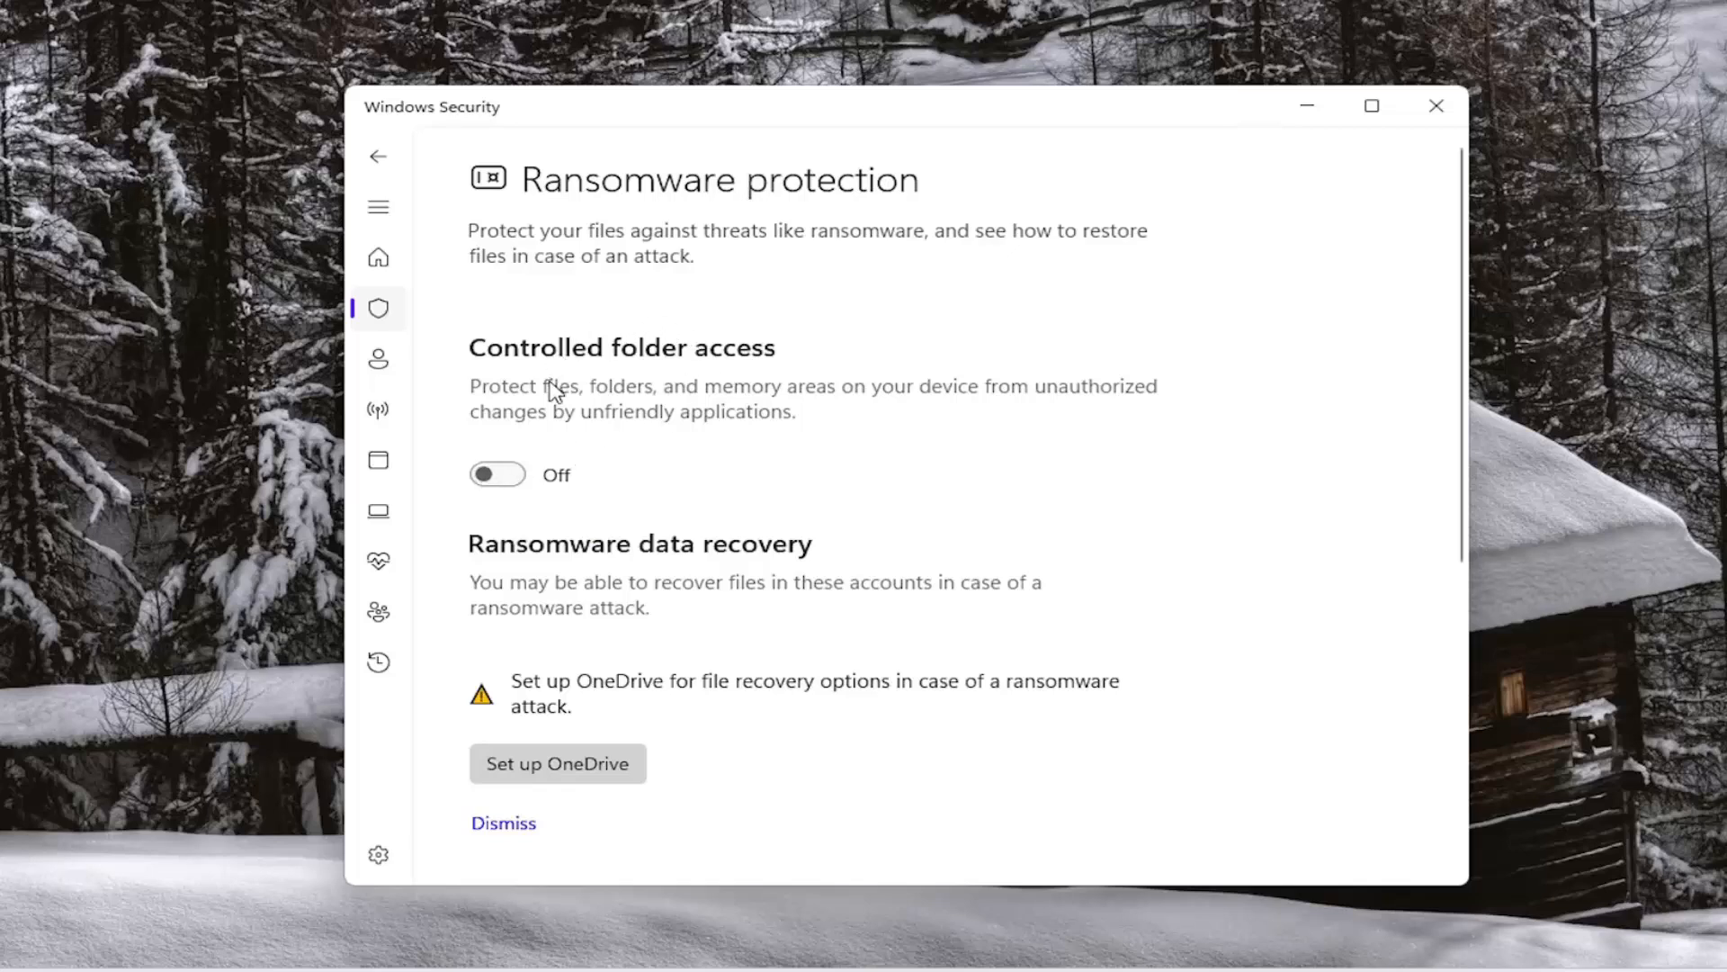
mouse_move(499, 476)
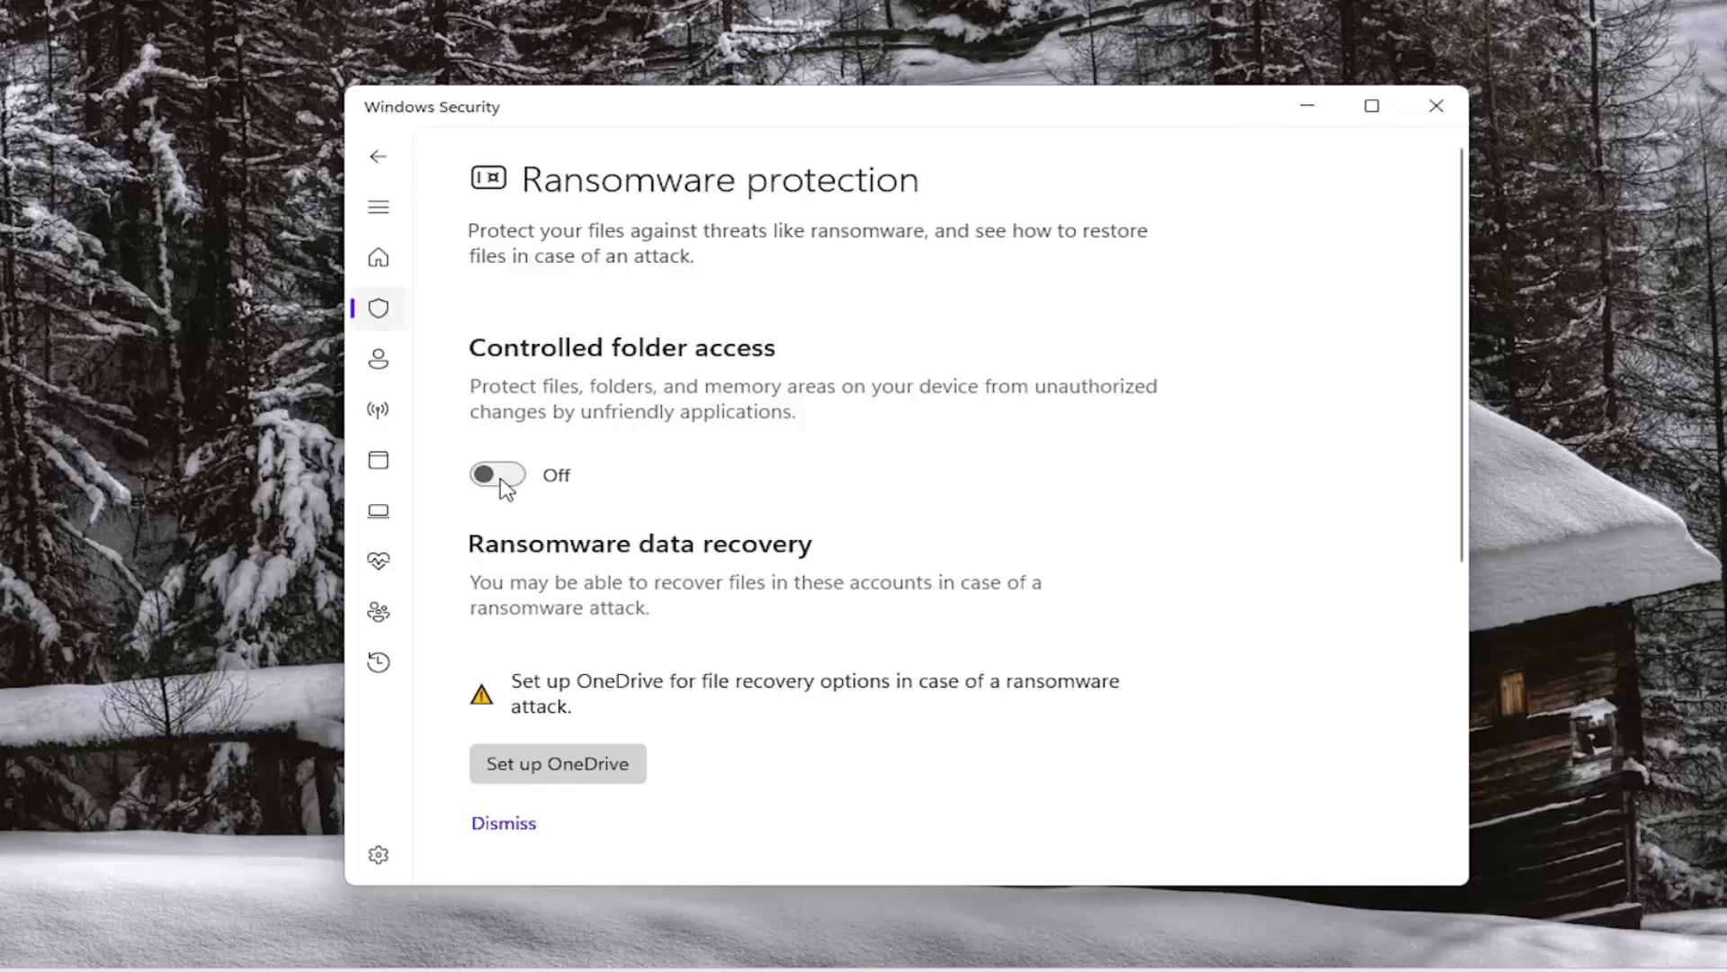
left_click(497, 475)
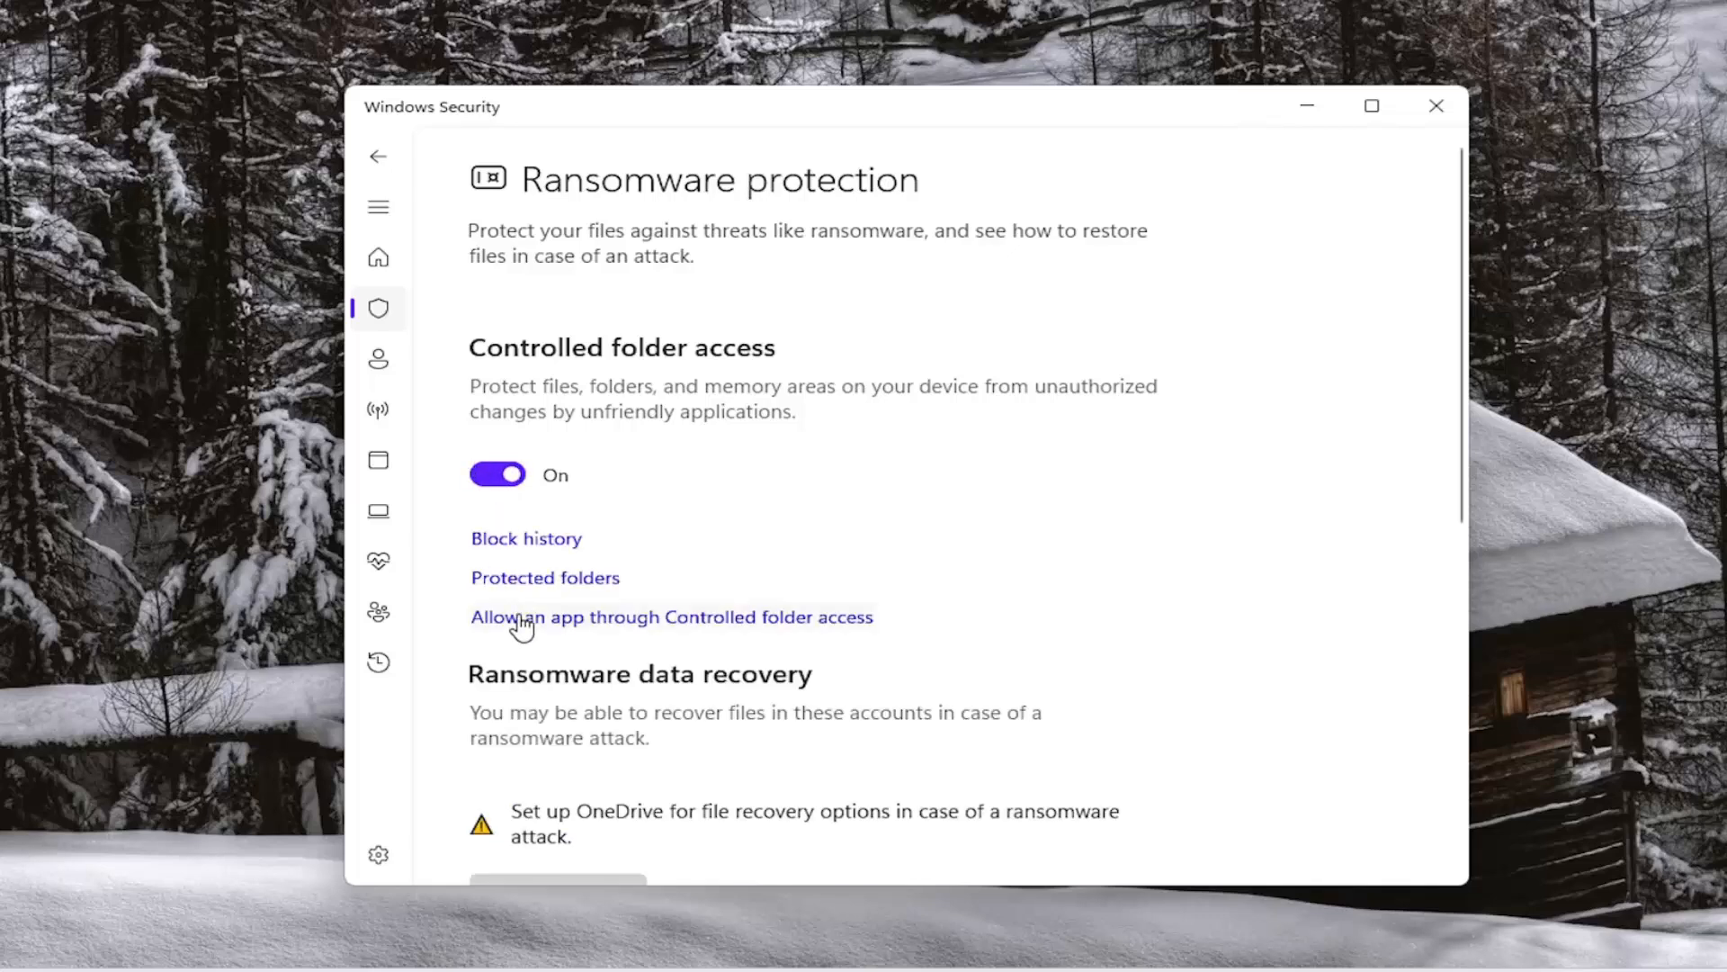
mouse_move(747, 630)
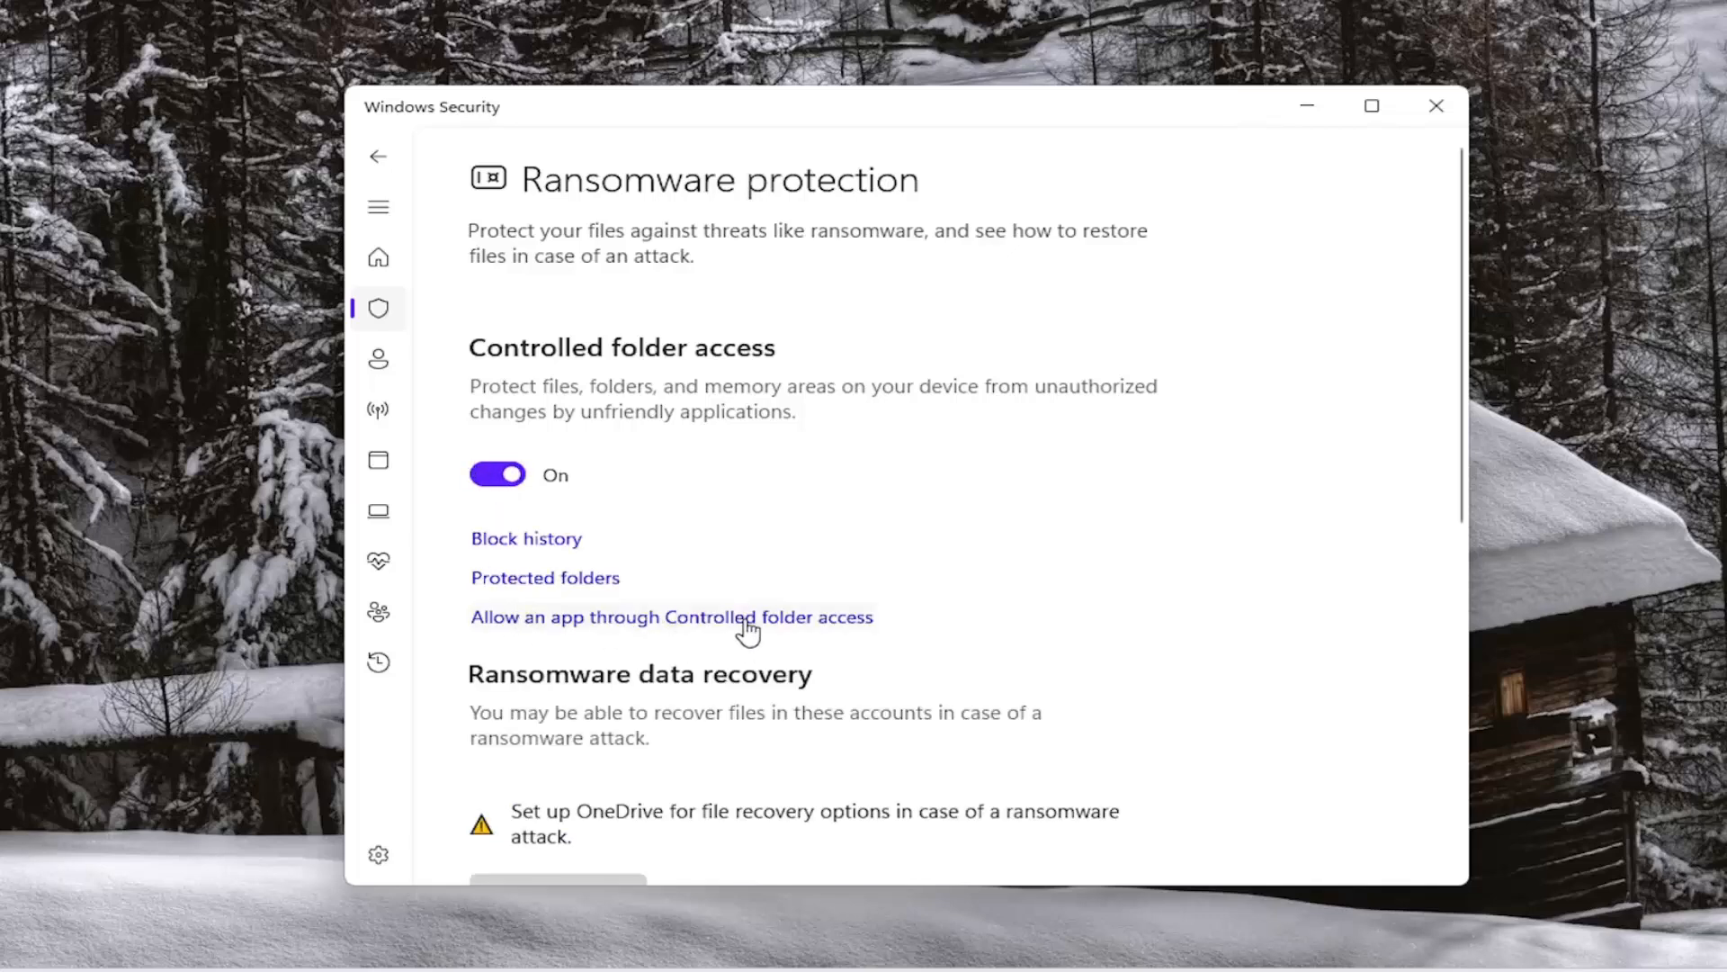
Open Allow an app through Controlled folder access and cancel Browse all apps.
left_click(671, 617)
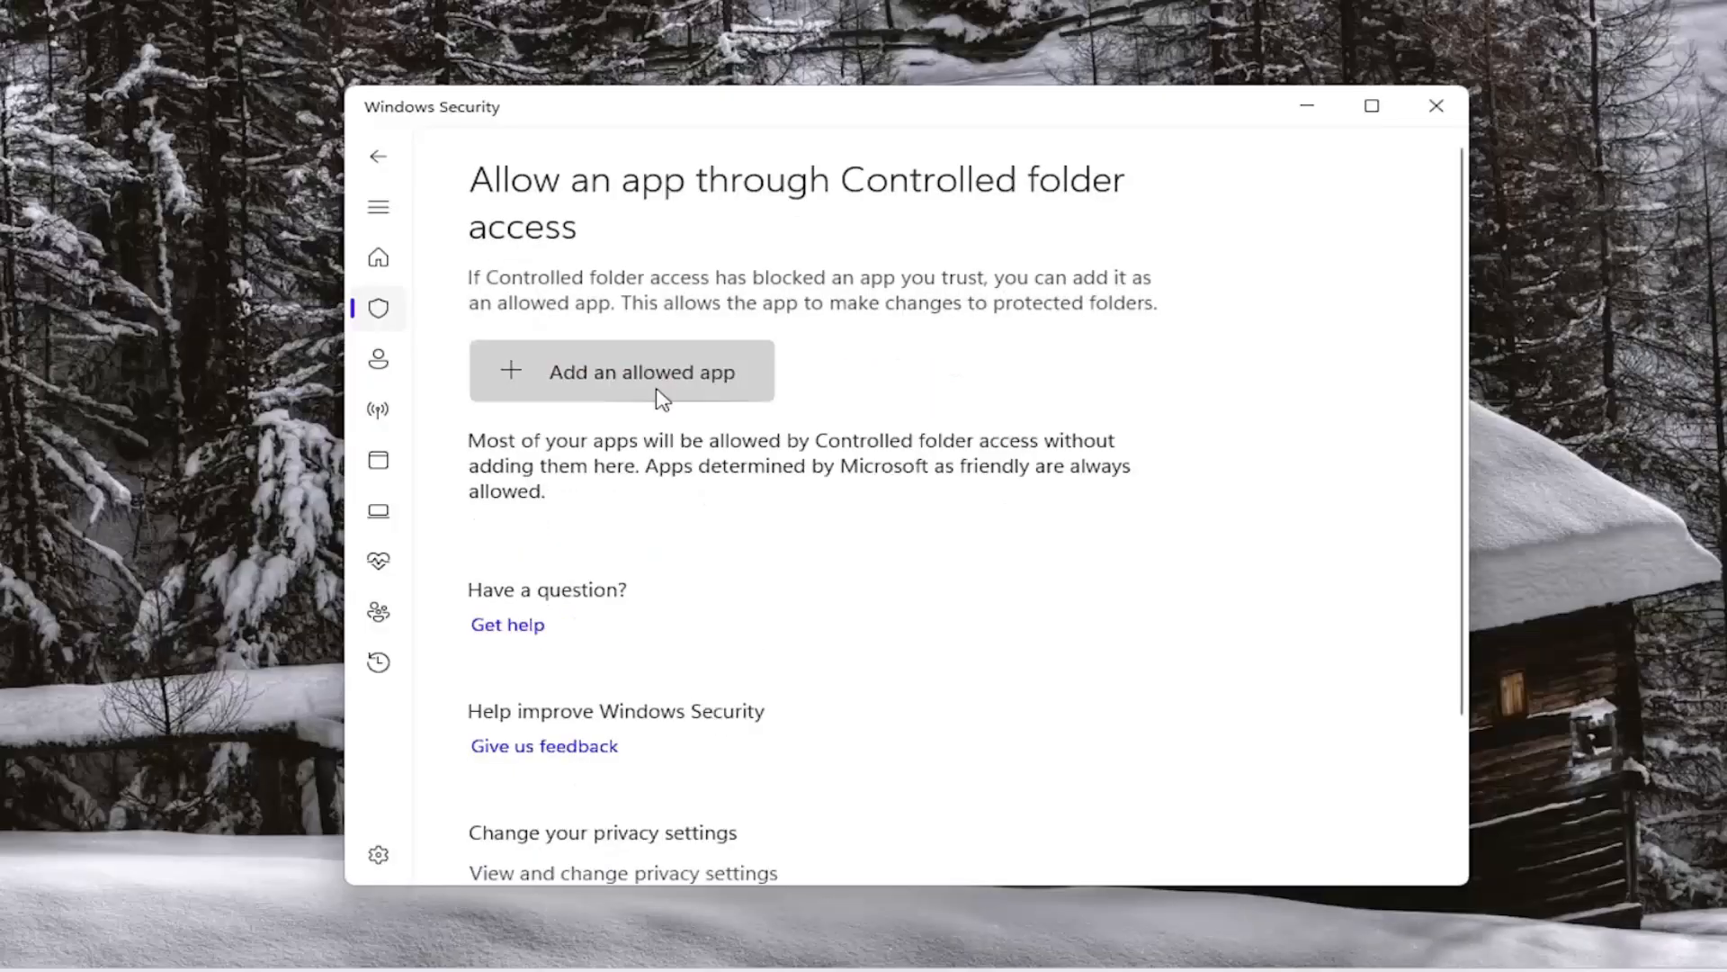
left_click(621, 372)
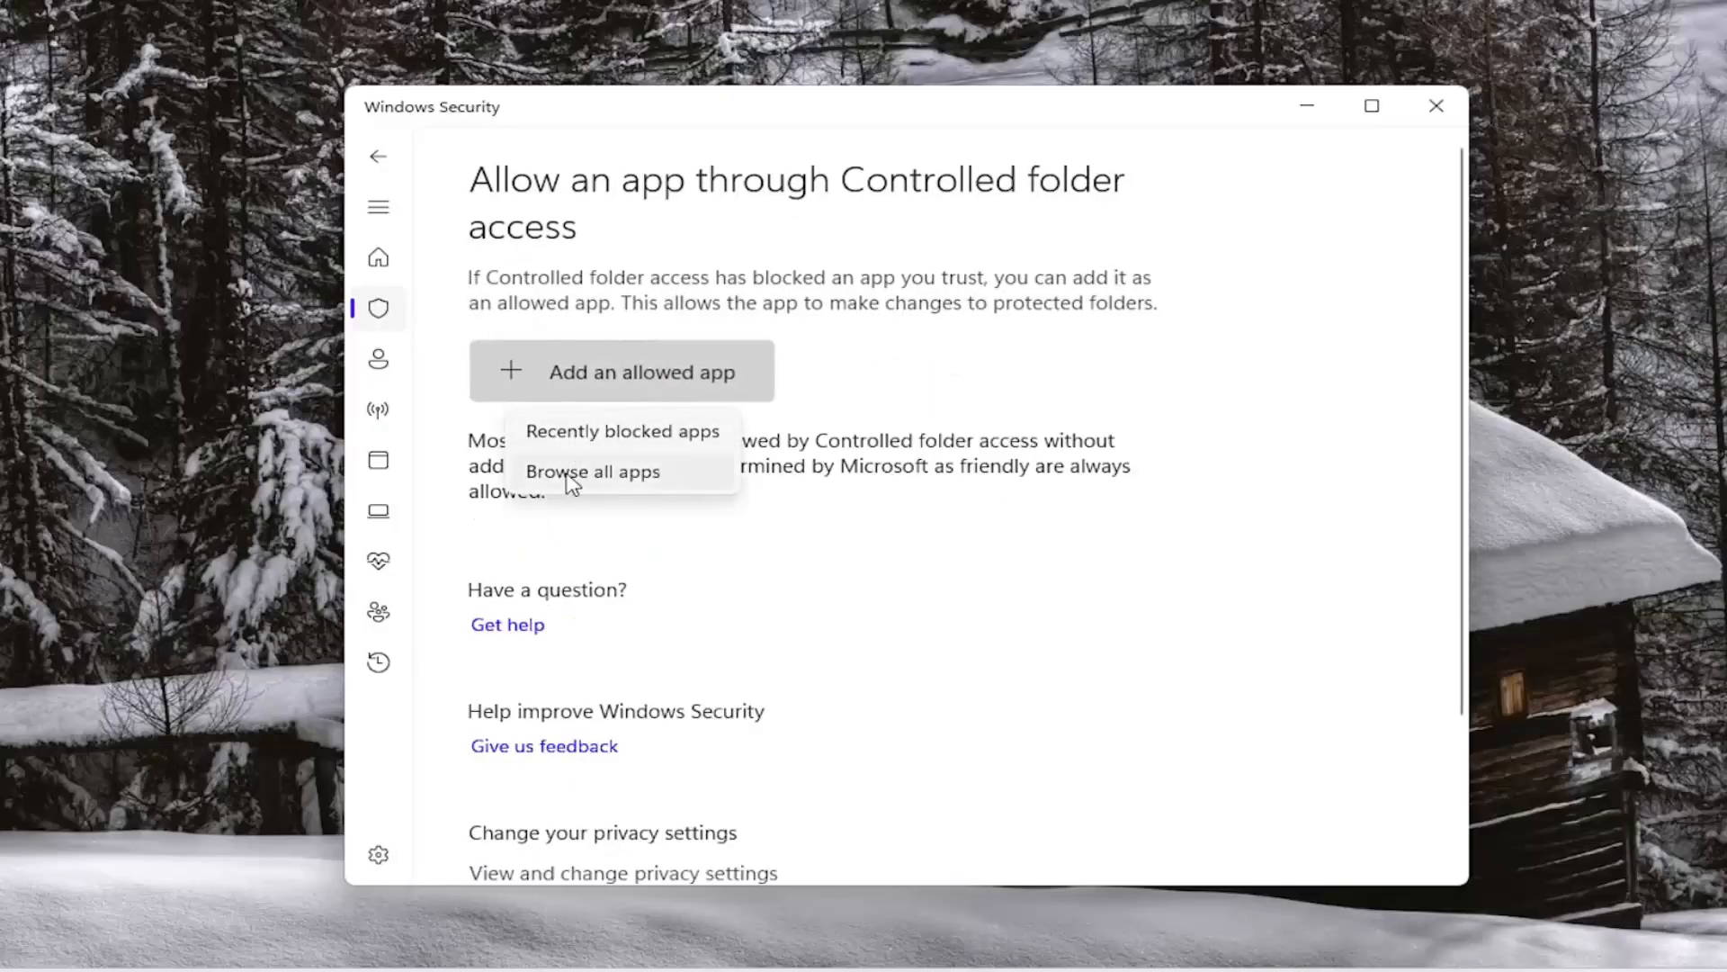
left_click(593, 471)
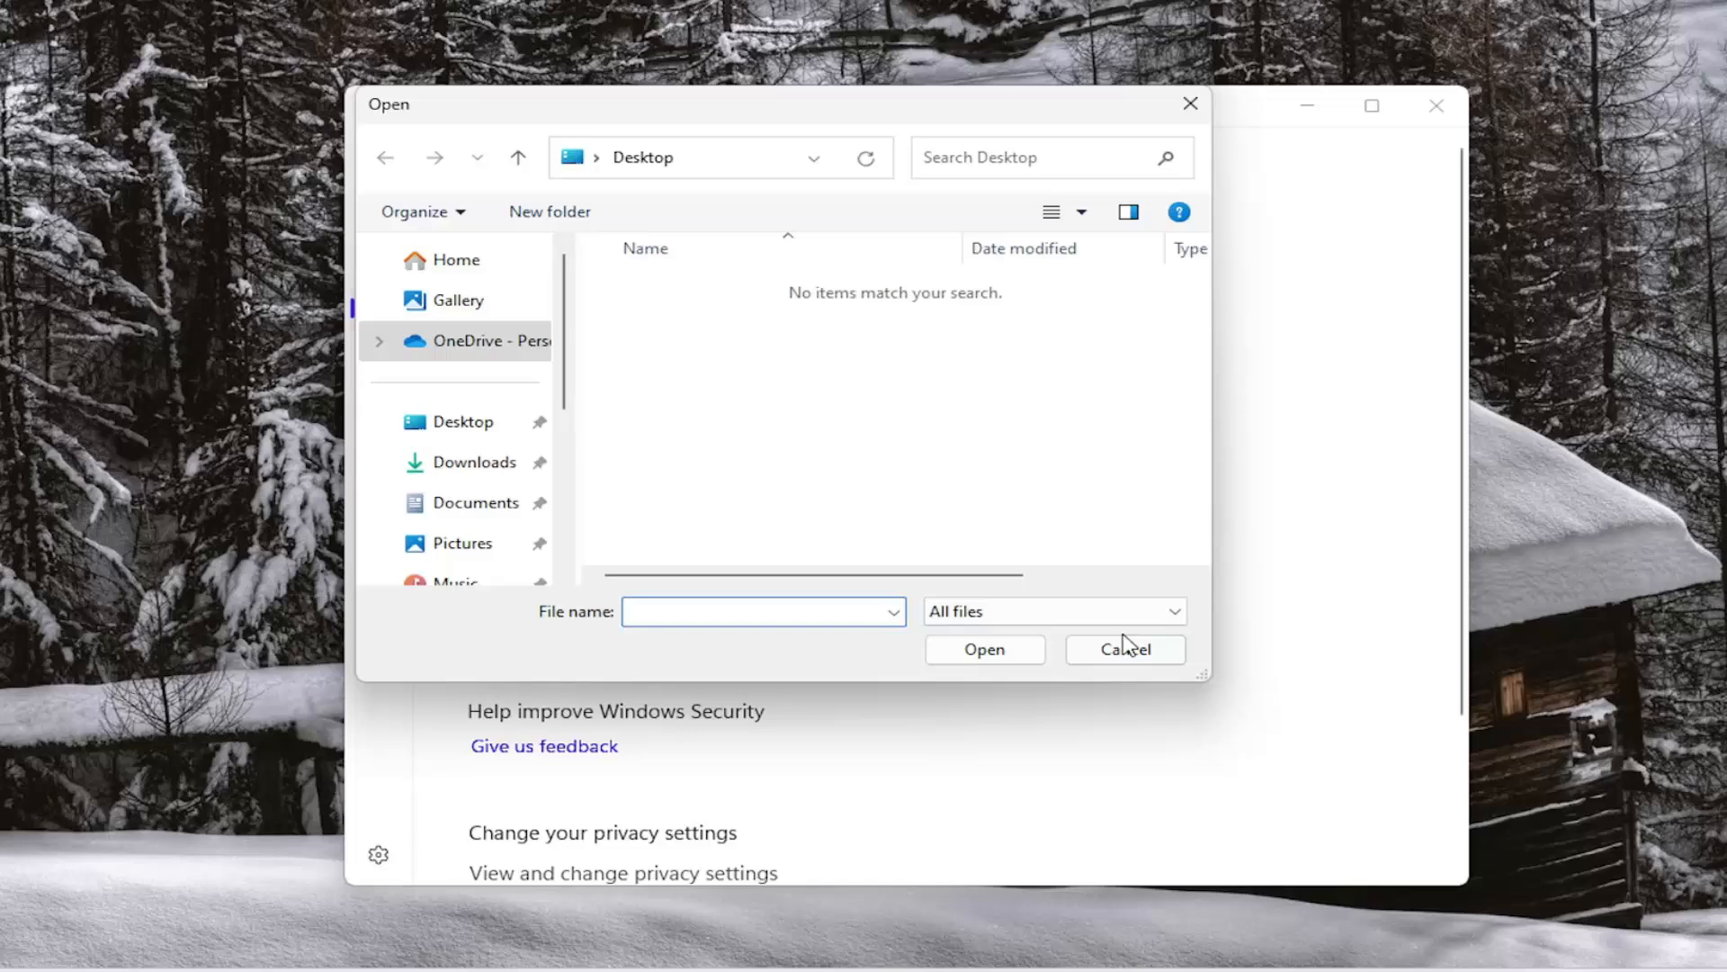
left_click(1124, 648)
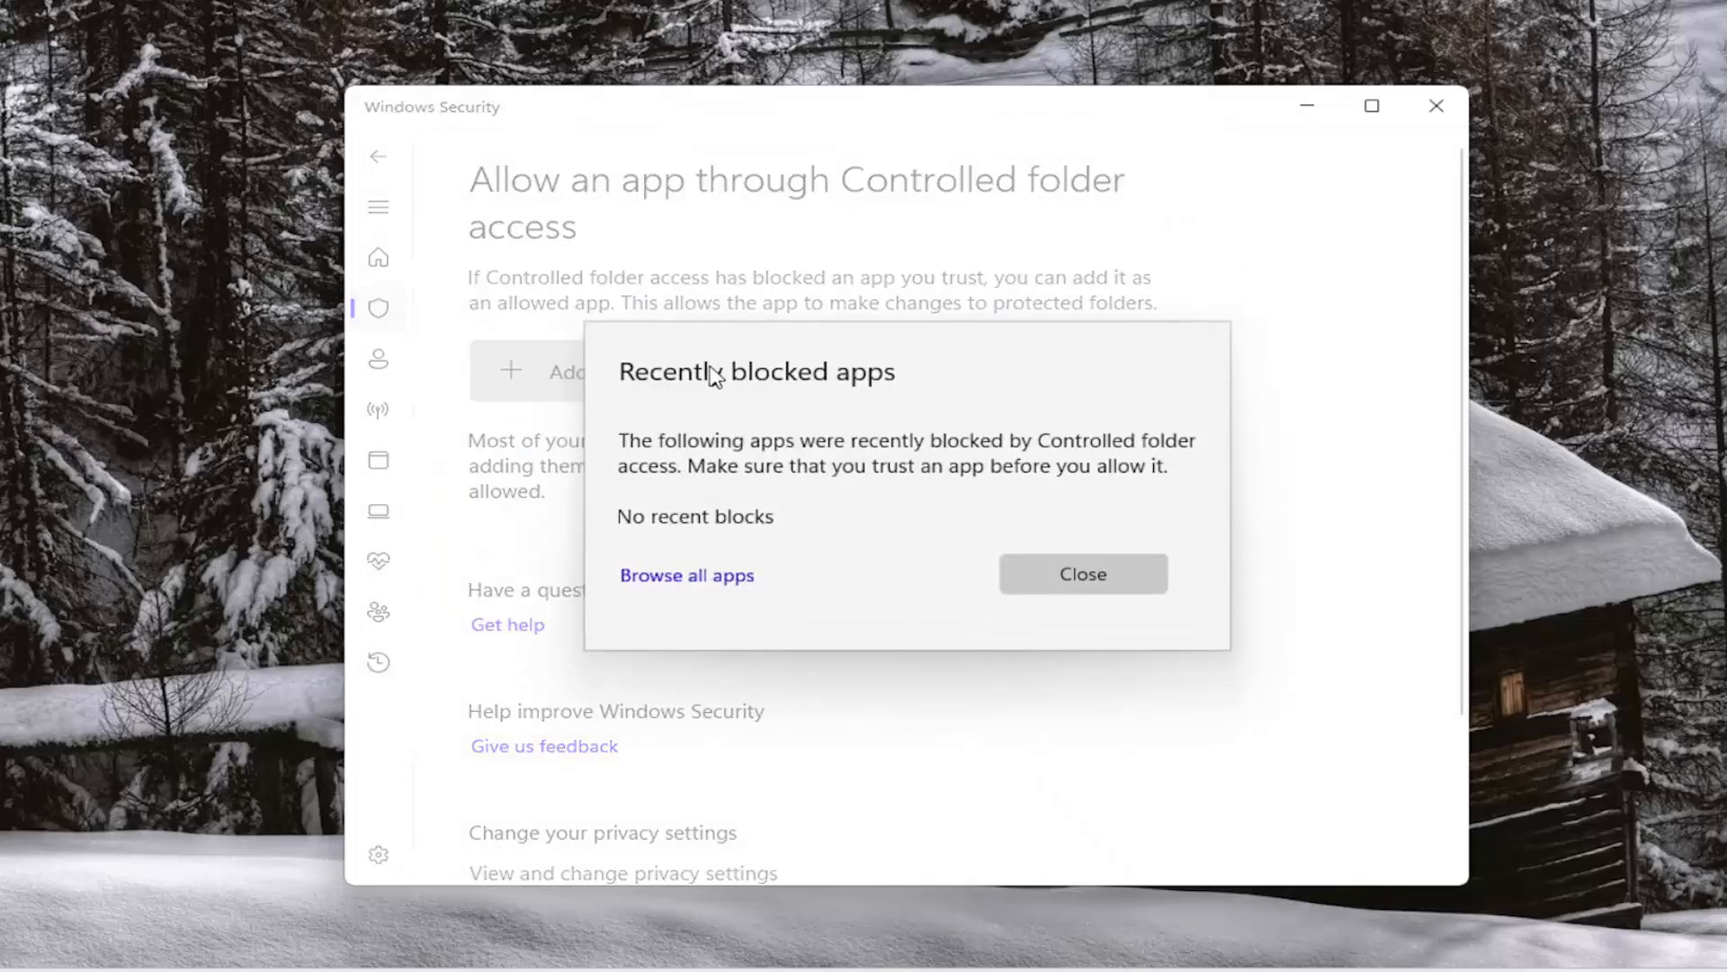
mouse_move(627, 574)
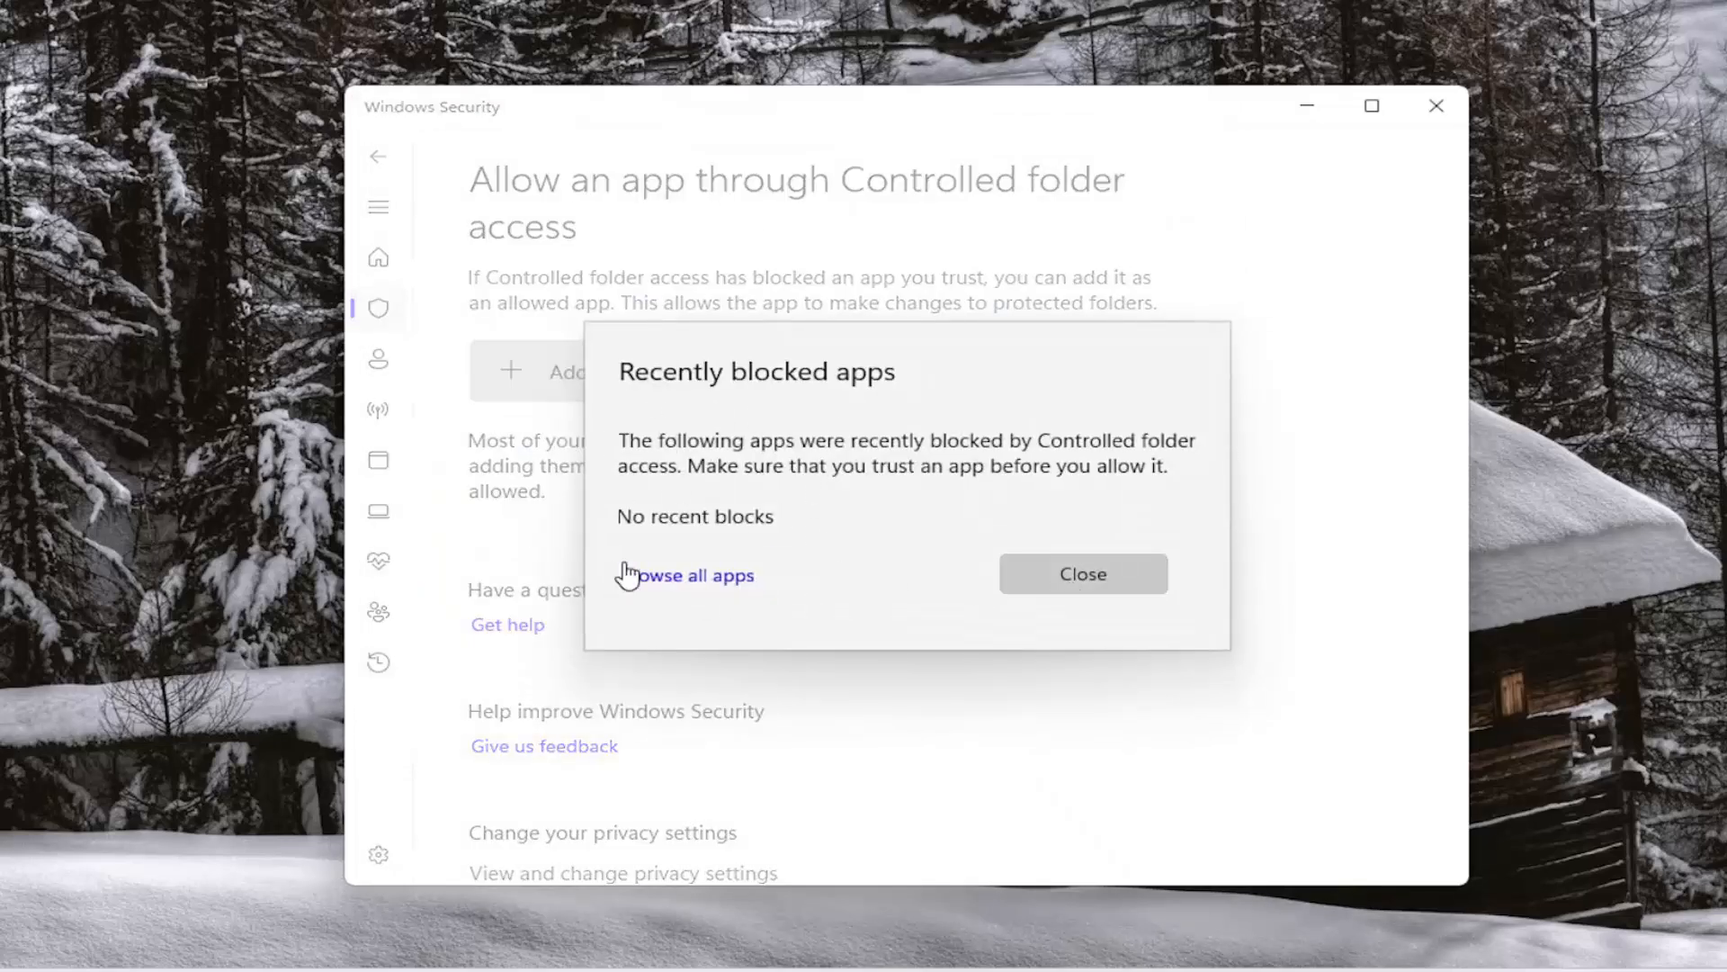
Cancel another app browse, return to Ransomware protection, and turn Controlled folder access Off.
left_click(690, 574)
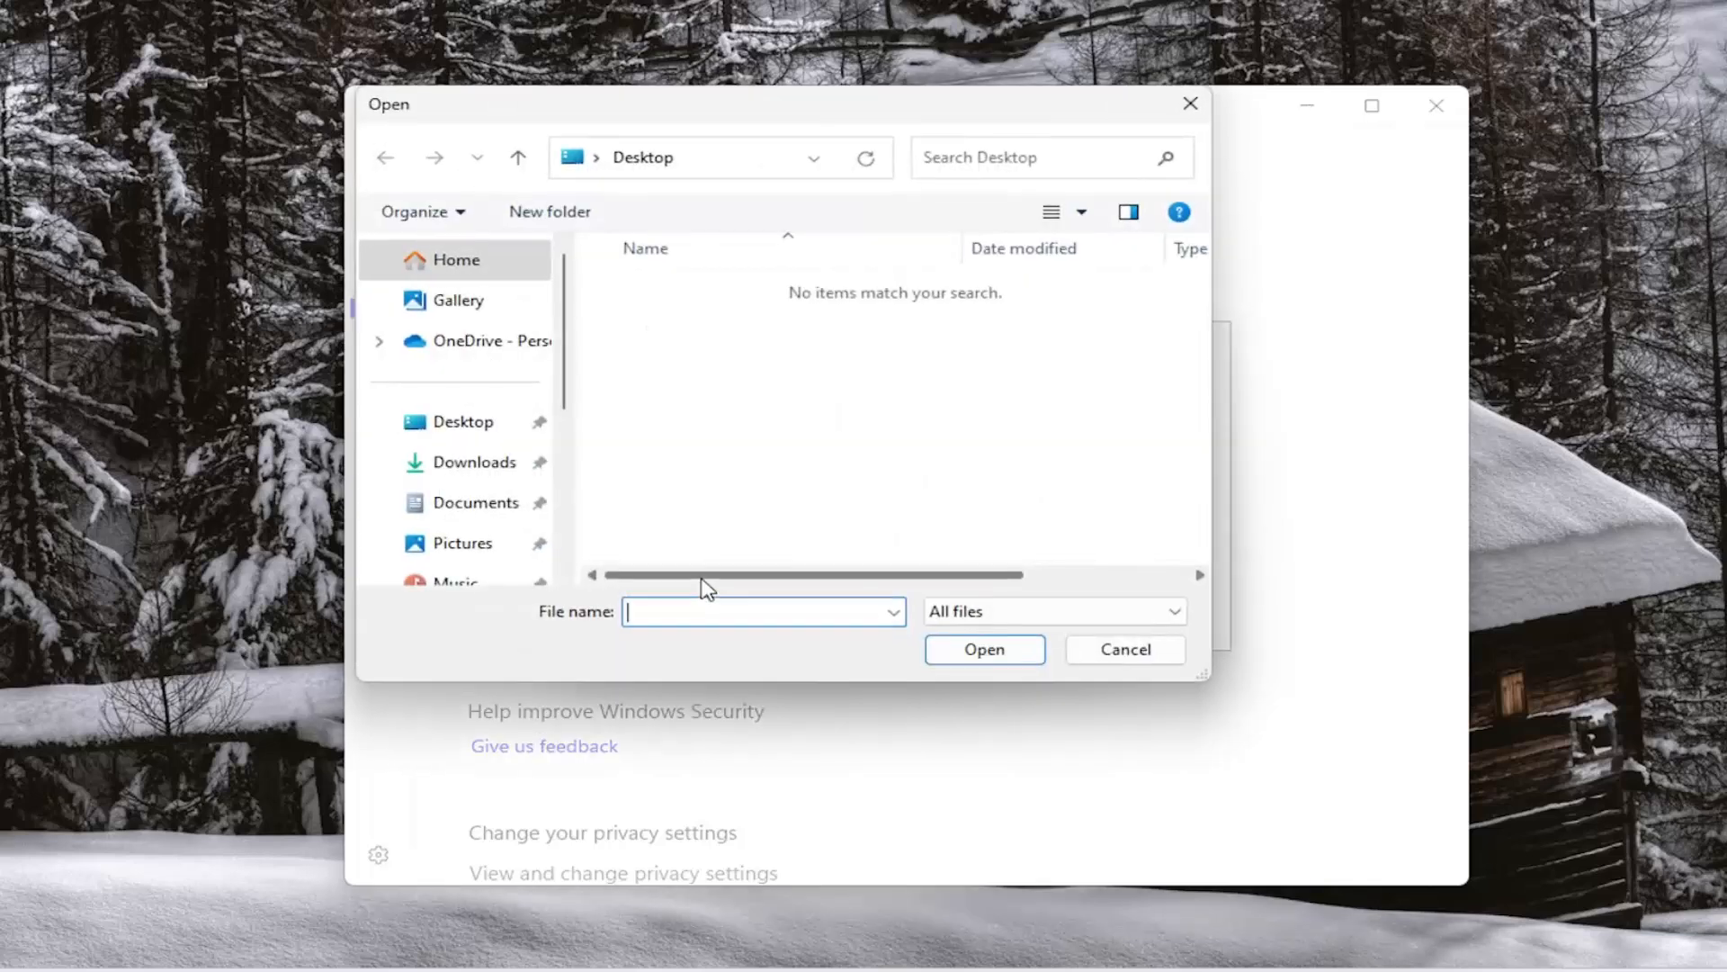
left_click(1125, 648)
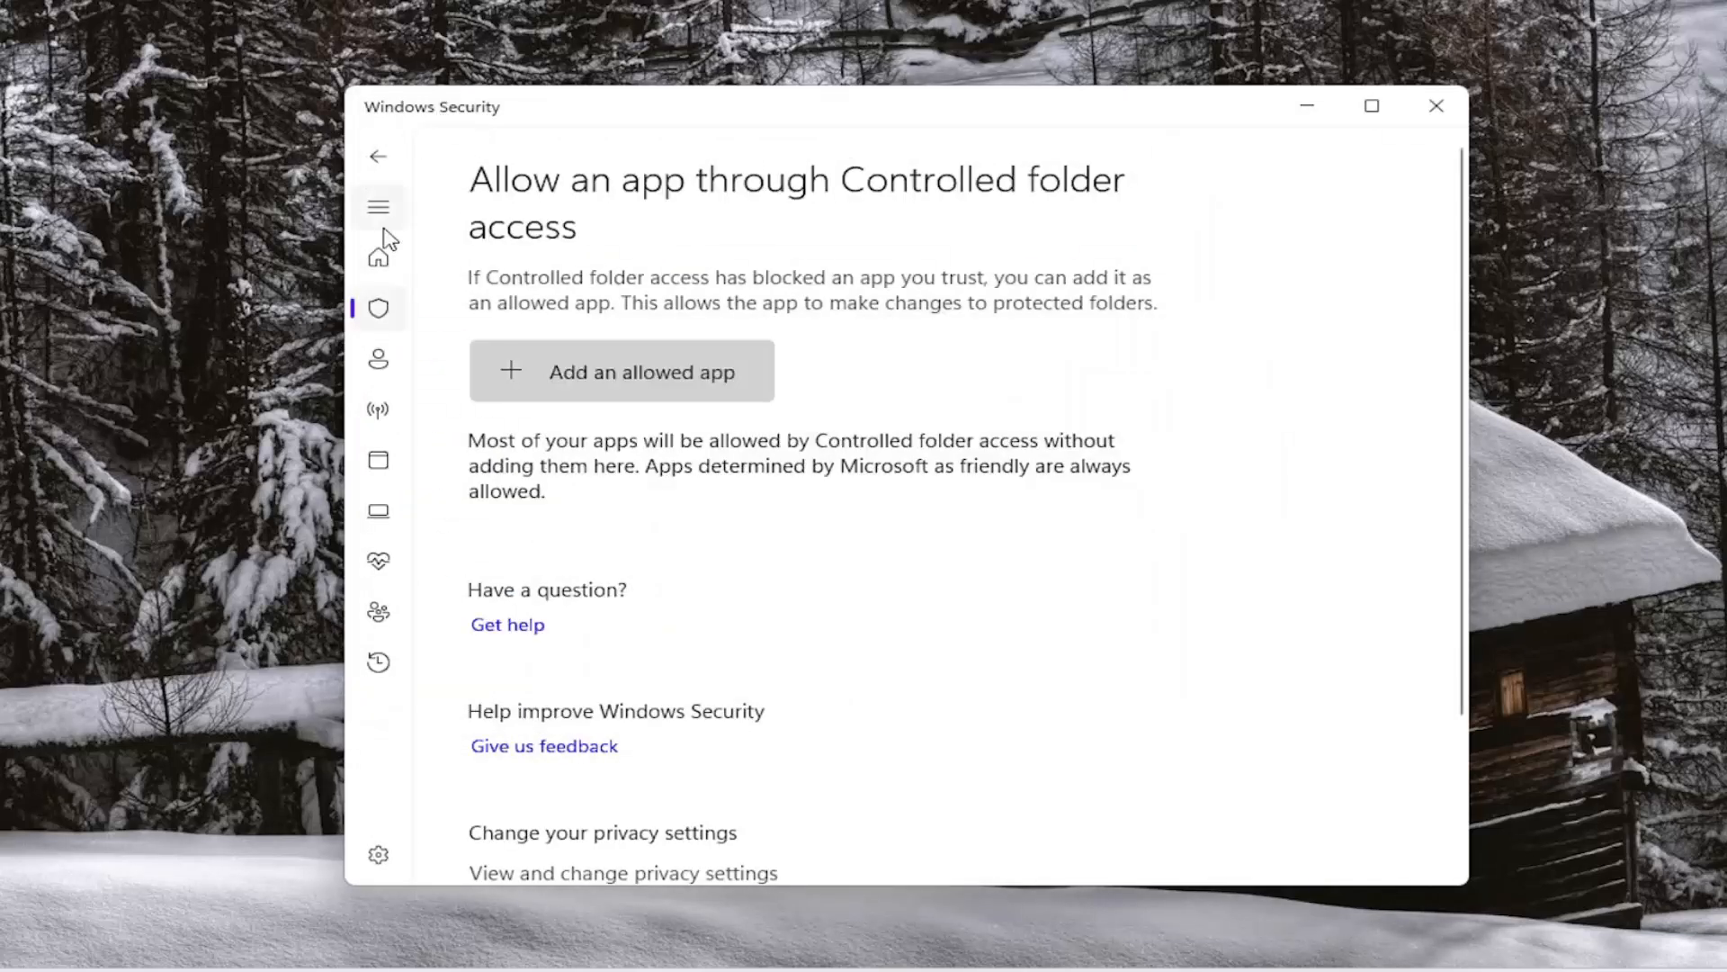
left_click(378, 156)
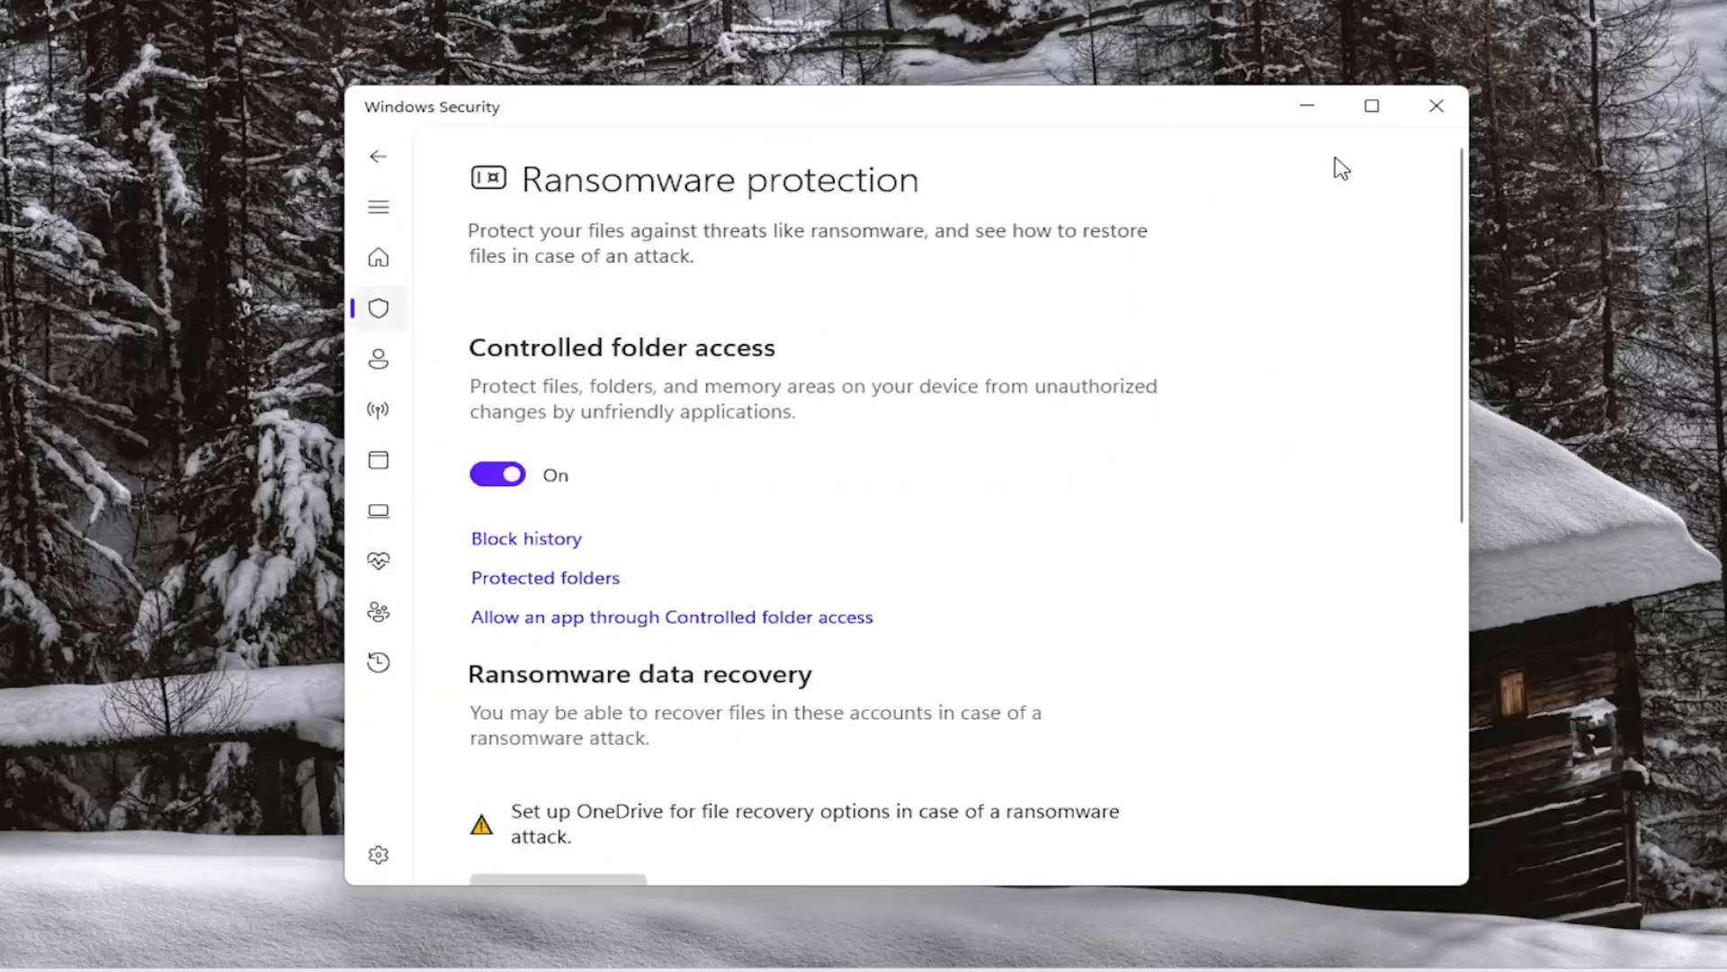
left_click(496, 474)
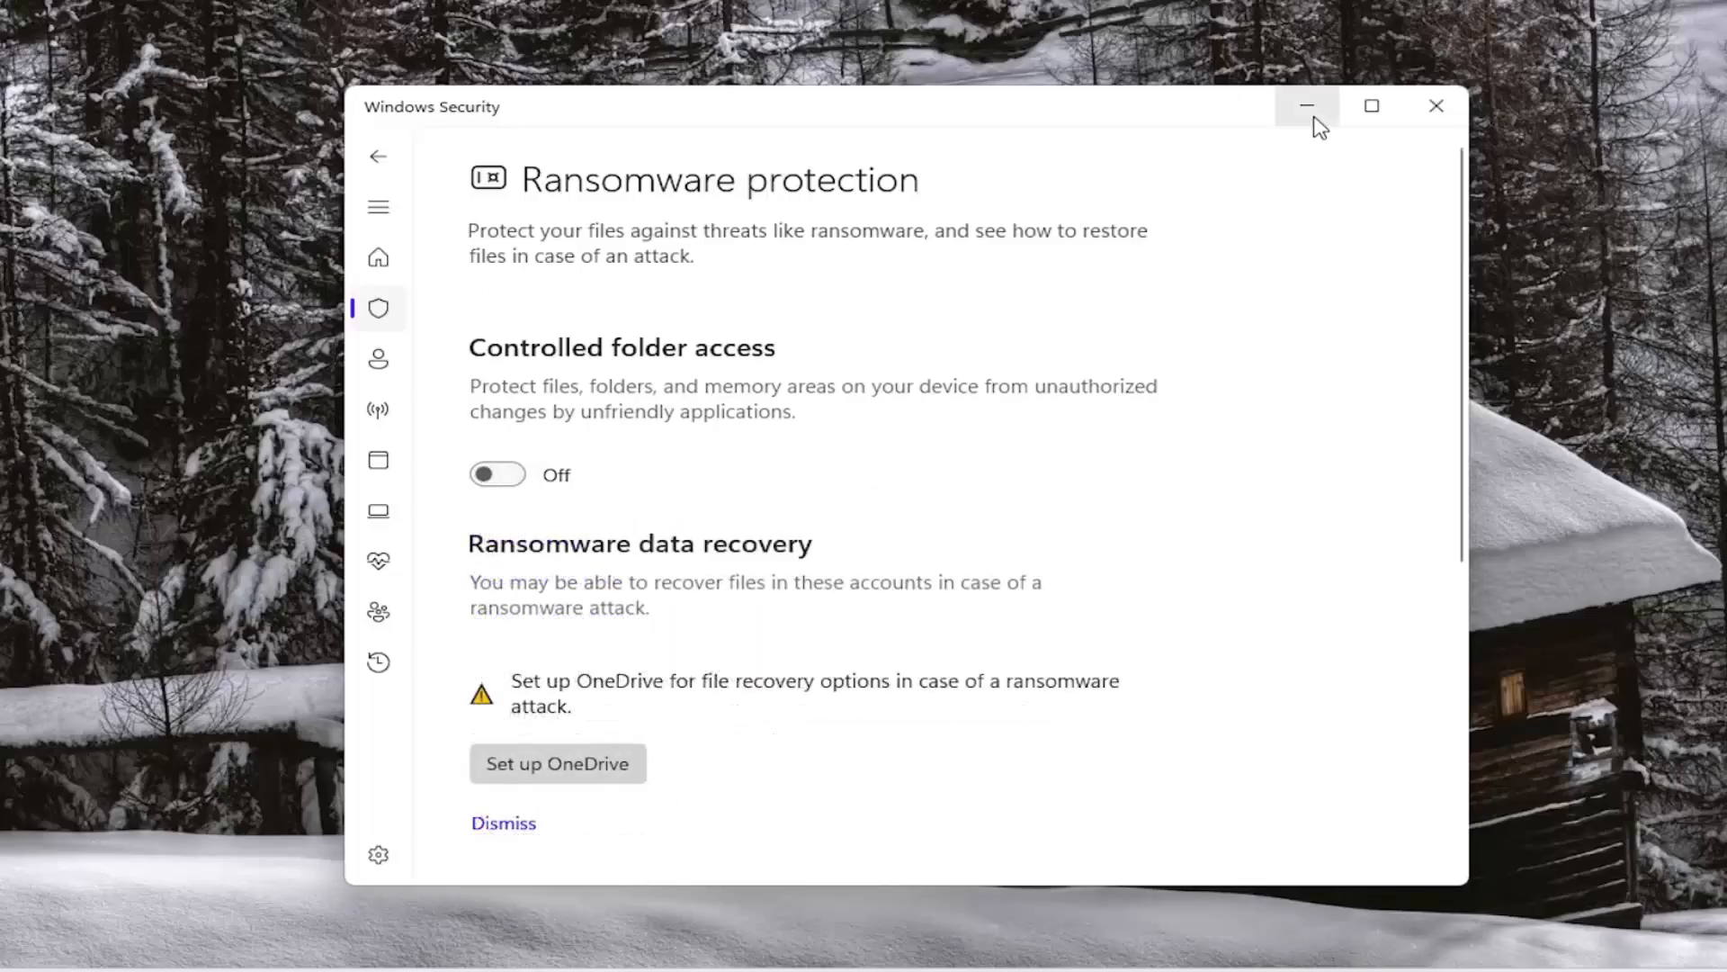